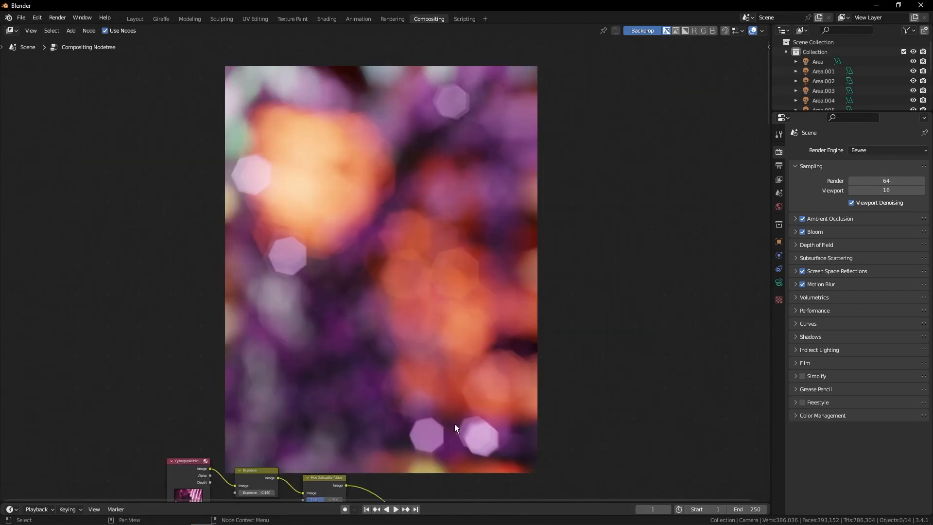
mouse_move(583, 273)
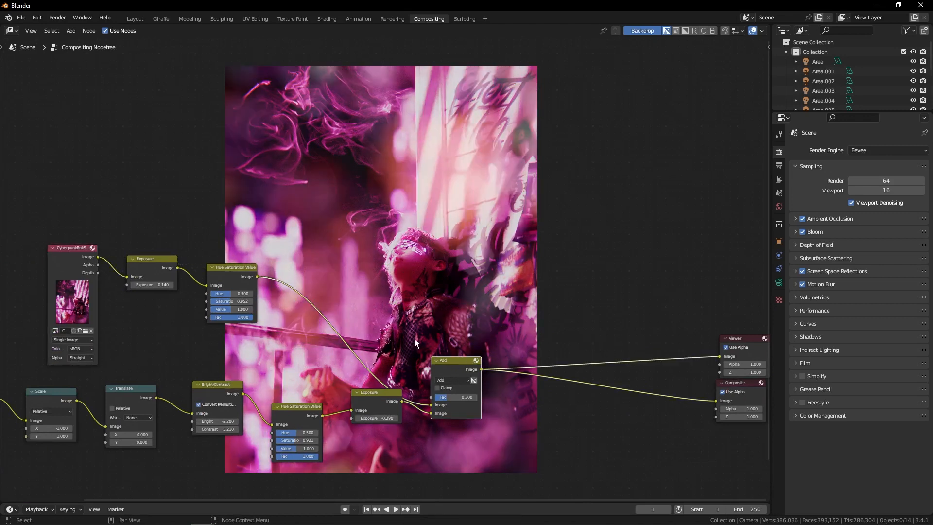
mouse_move(354, 366)
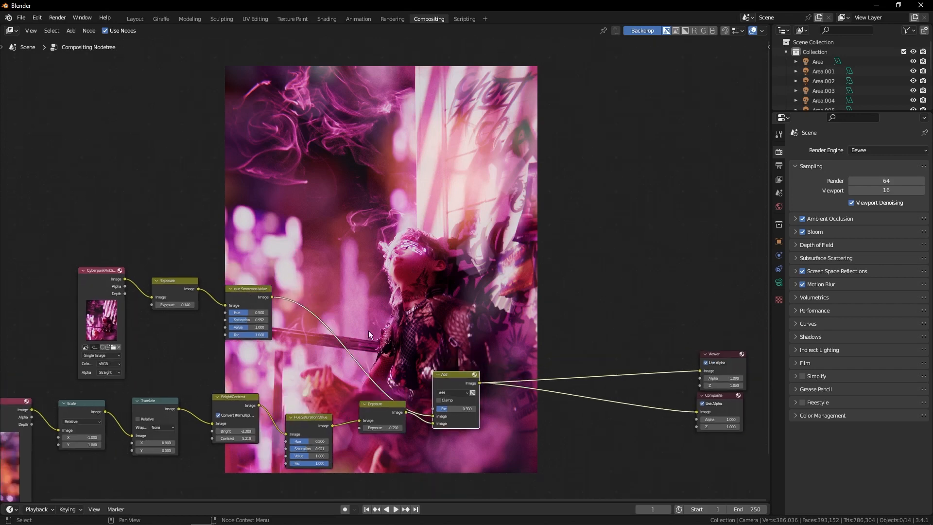
Step: Extrude the default cube's faces in Edit Mode into a blocky cross with protruding arms
left_click(136, 19)
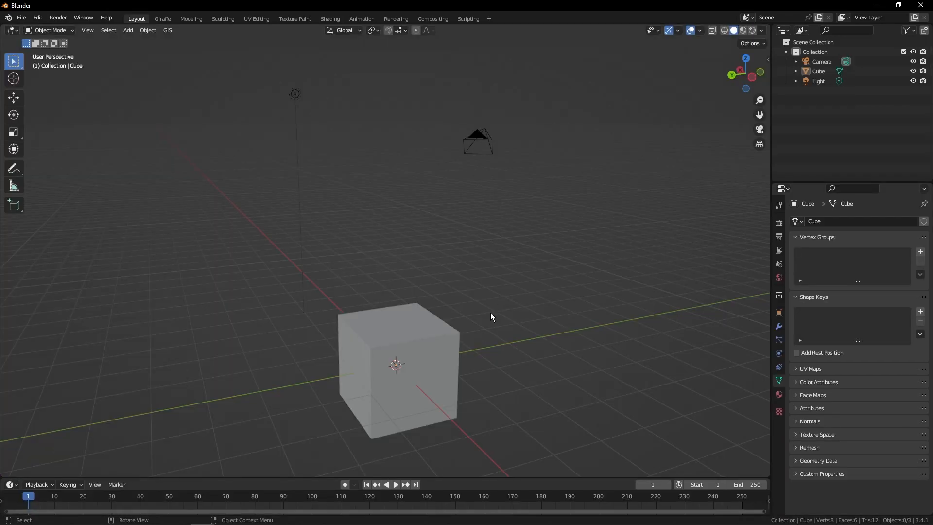
left_click(395, 362)
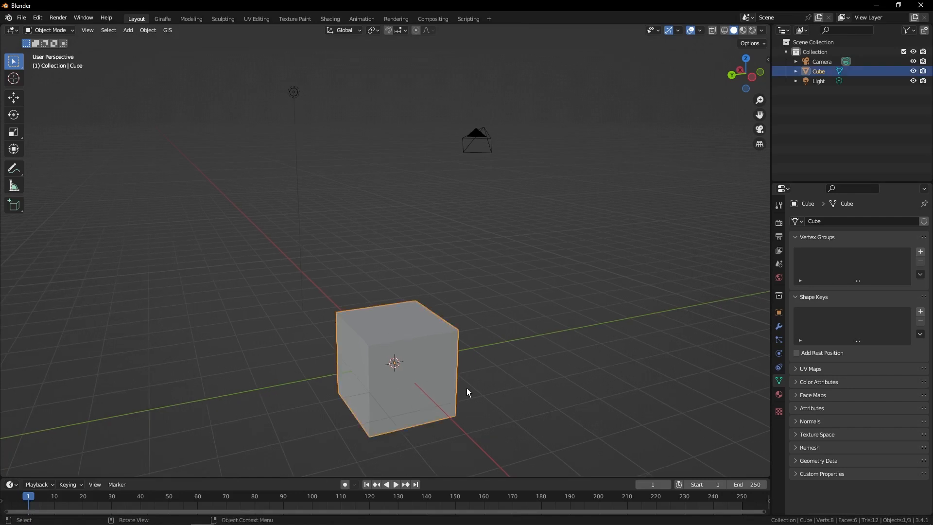
key("Tab")
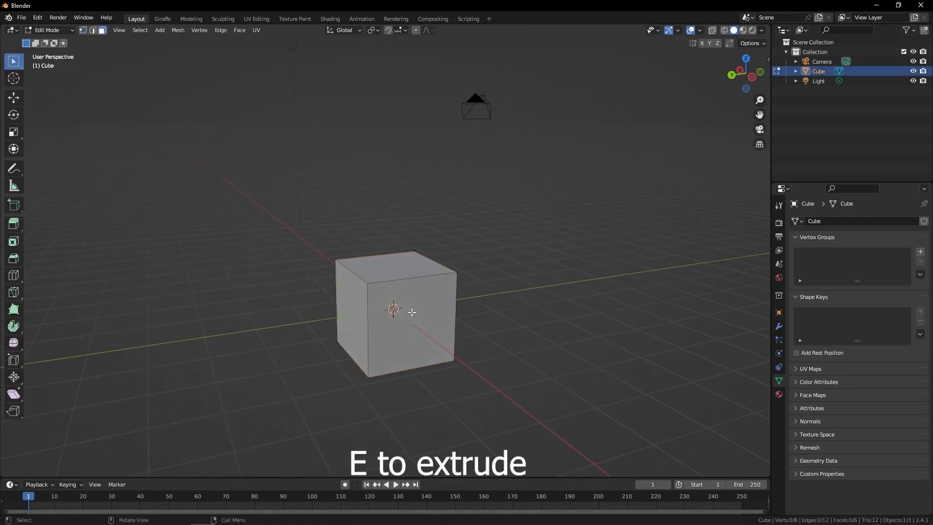
key("e")
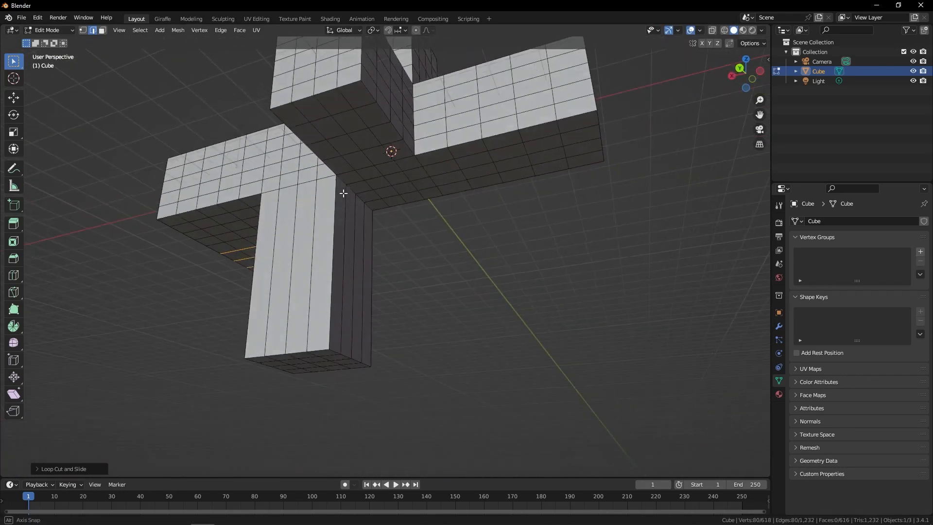
key("Tab")
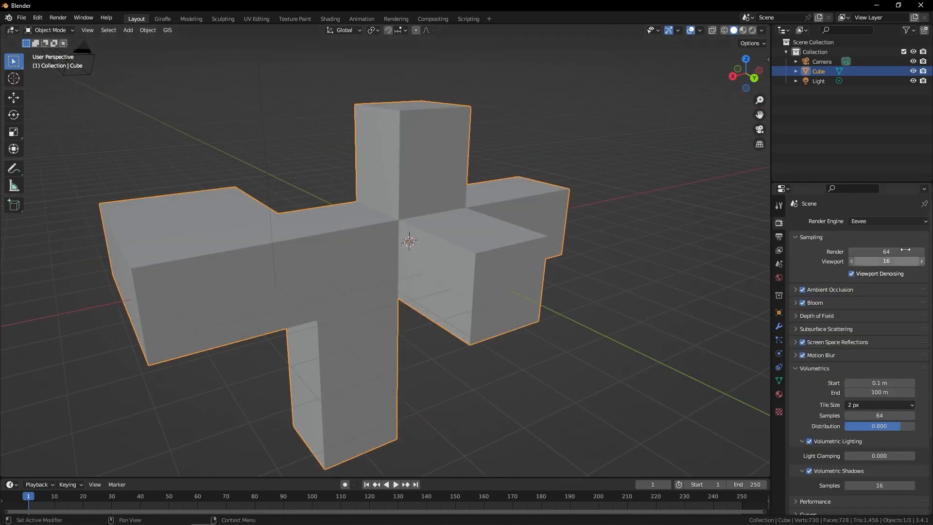
Step: Add Subdivision Surface, Decimate (ratio ~0.18) and Wireframe modifiers to the cross
left_click(779, 326)
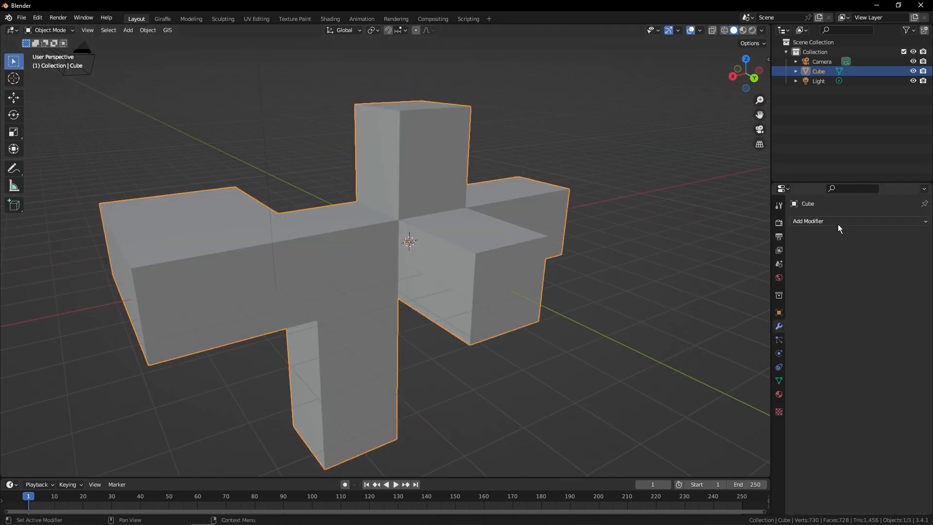
left_click(808, 220)
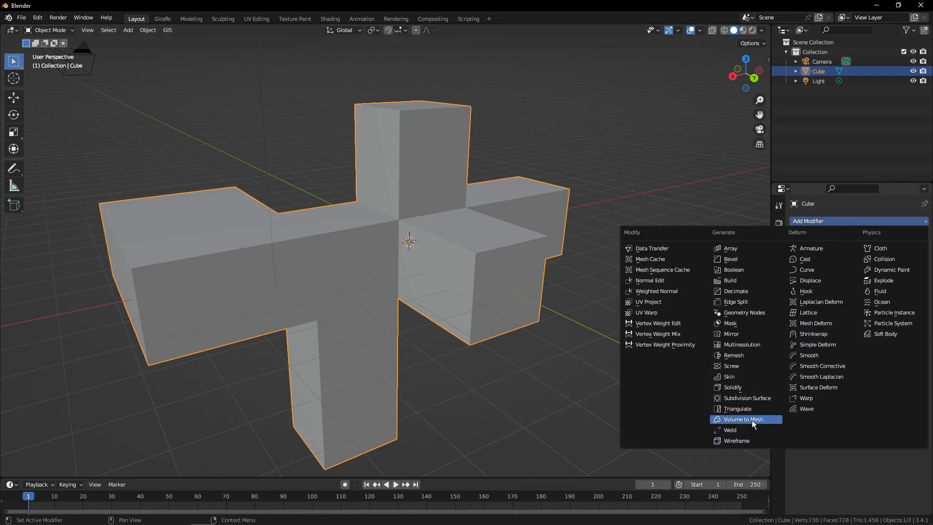
left_click(746, 398)
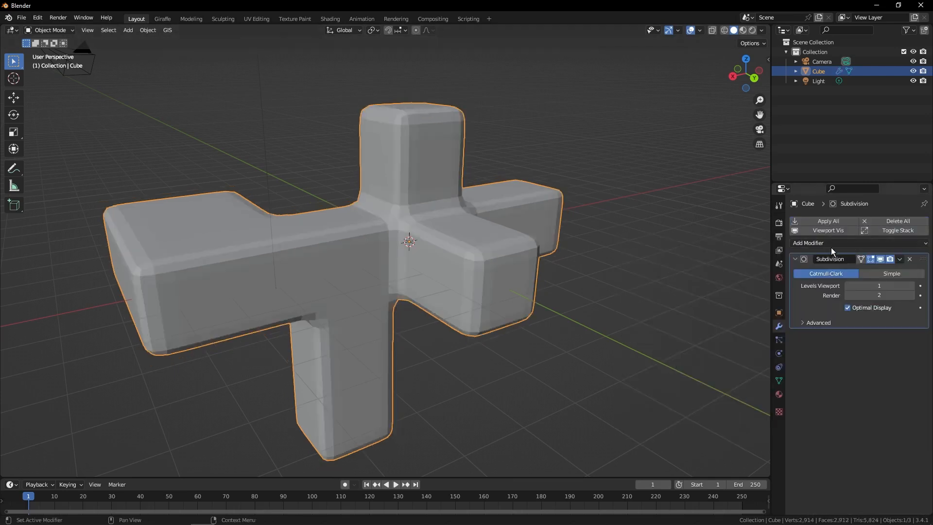
left_click(808, 243)
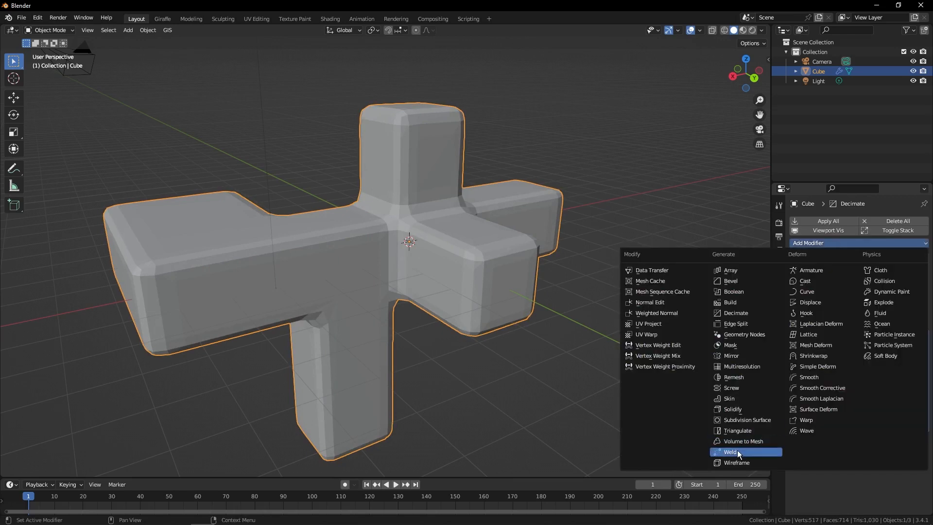
mouse_move(745, 441)
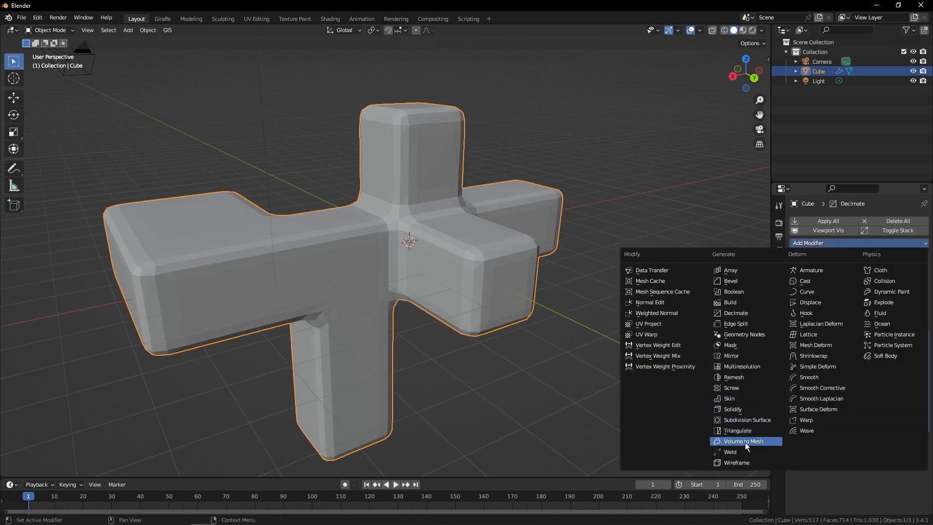
left_click(738, 462)
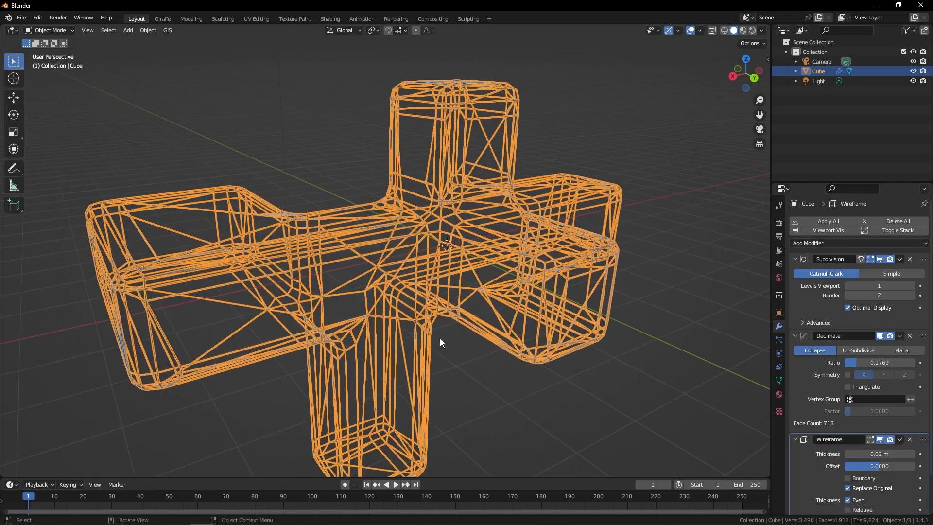
Step: Add a second Subdivision Surface modifier and raise its viewport levels to smooth the lattice
left_click(826, 243)
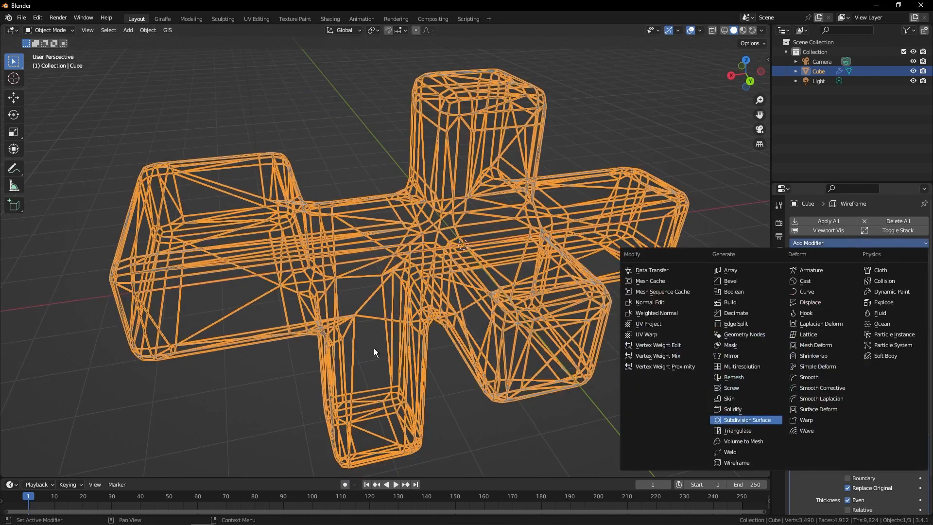
left_click(750, 420)
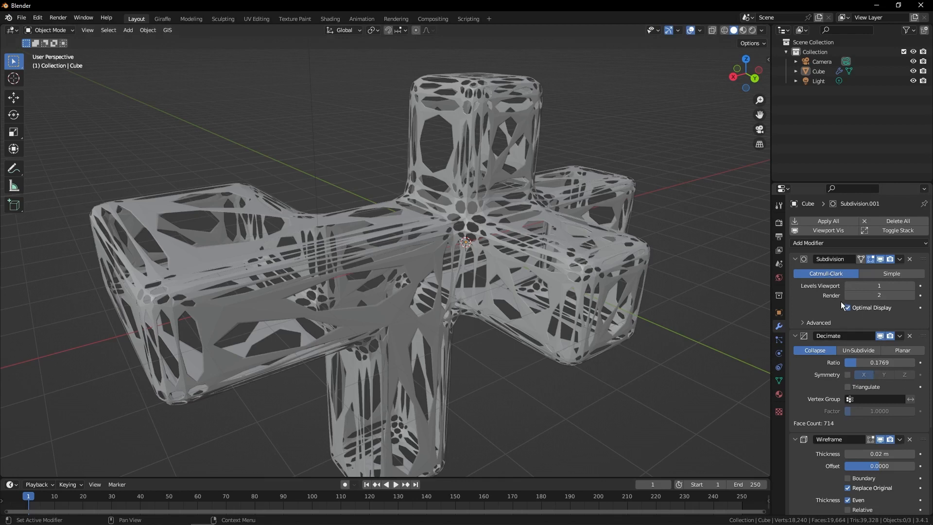
scroll("down", 3)
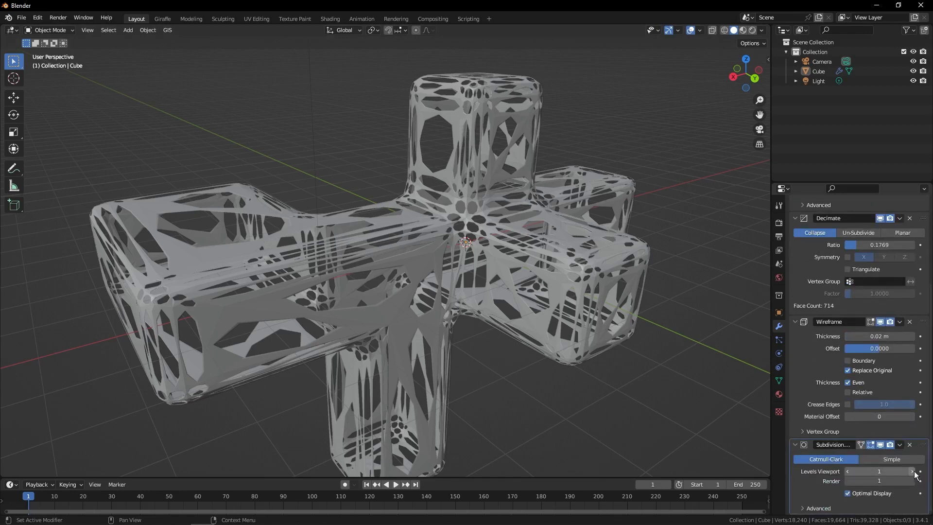
left_click(912, 471)
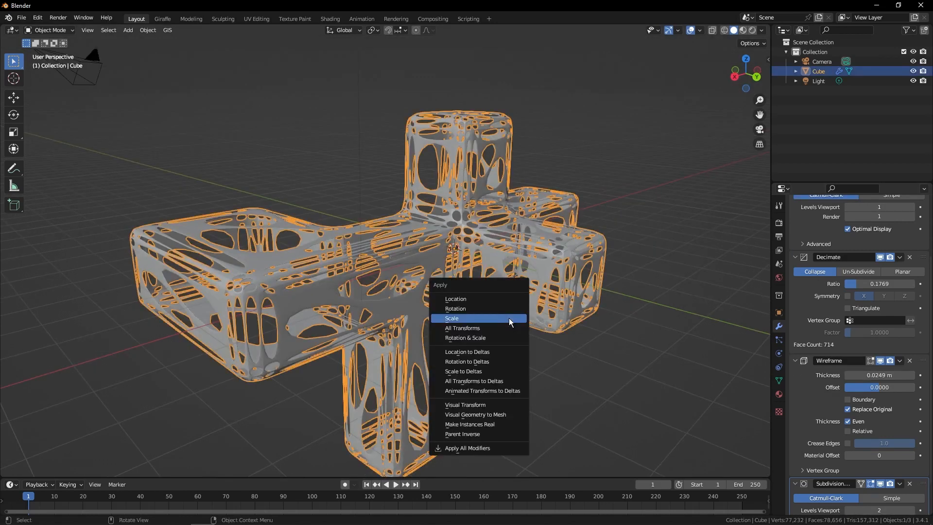
Step: Apply the scale and build a metallic Principled BSDF with a Noise Texture bump
left_click(451, 318)
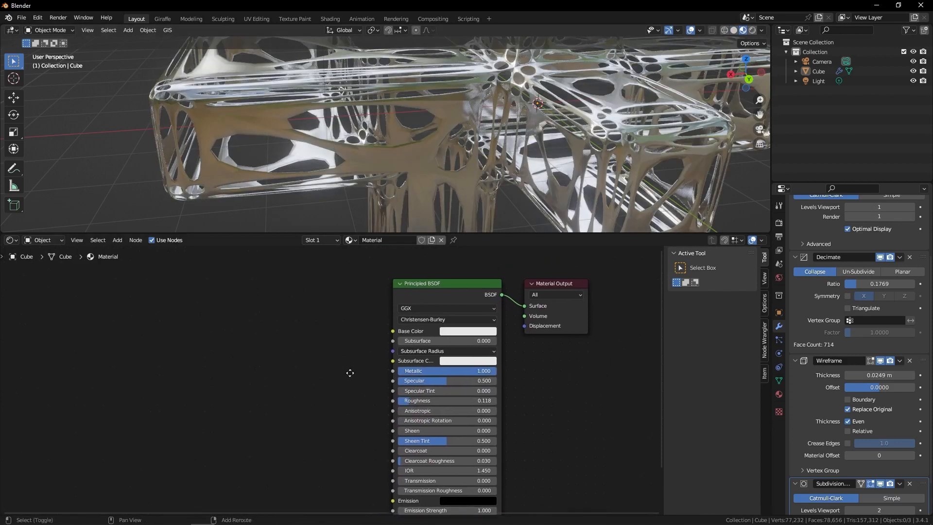
type("no")
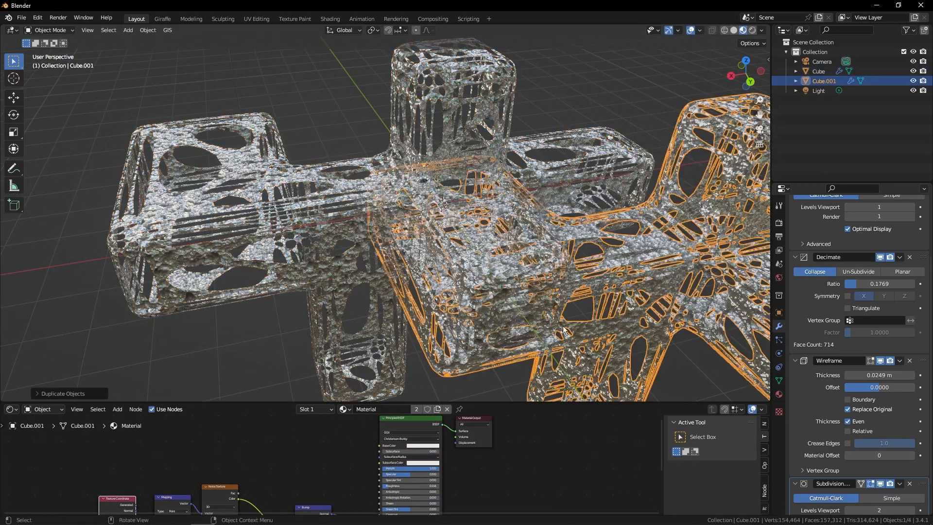
Step: Move the duplicate lattice aside, make its material single-user and pick a new base colour
key("g")
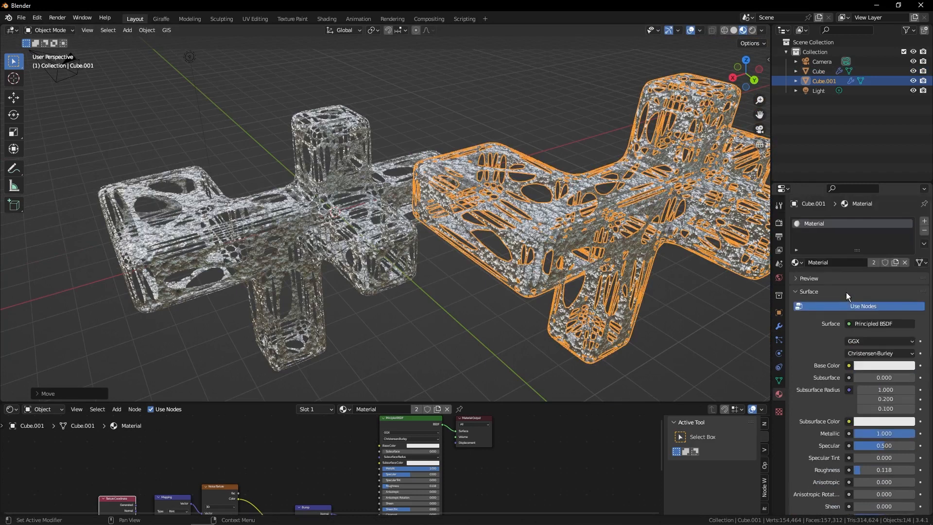
left_click(873, 262)
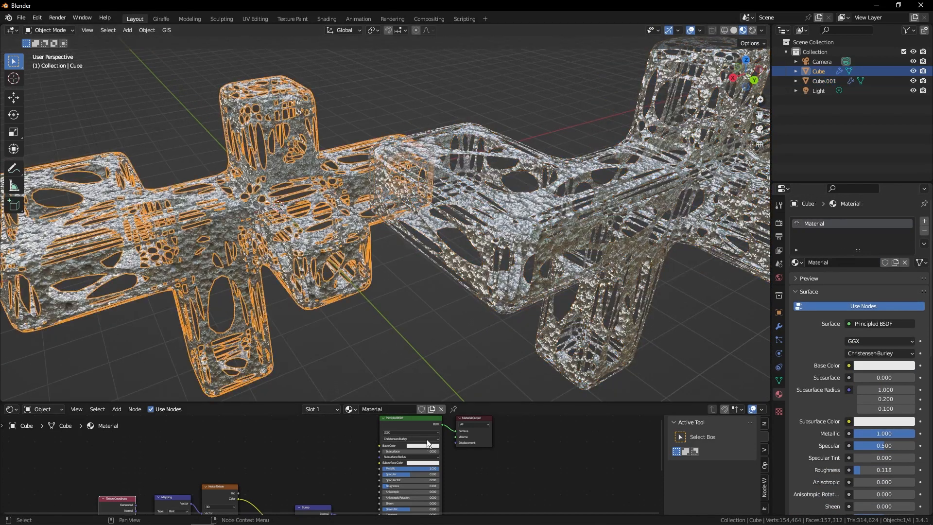
left_click(421, 446)
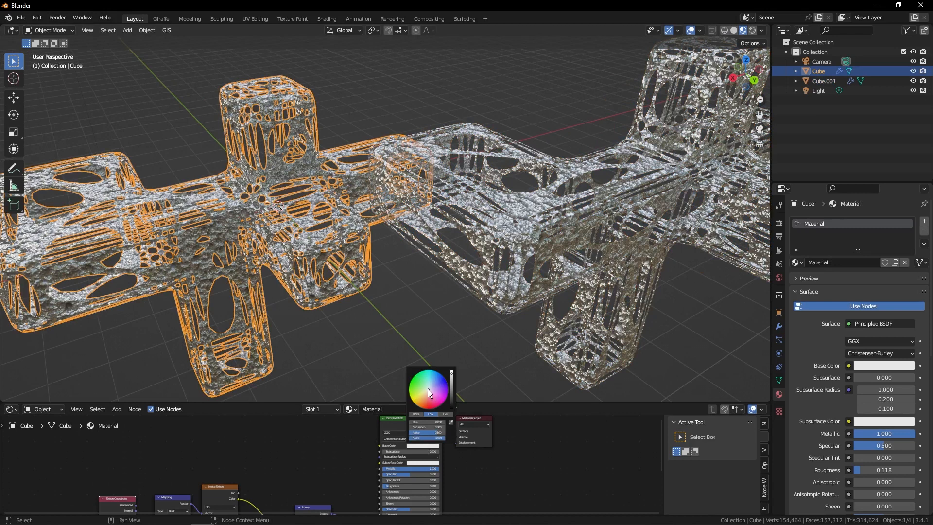
left_click(437, 396)
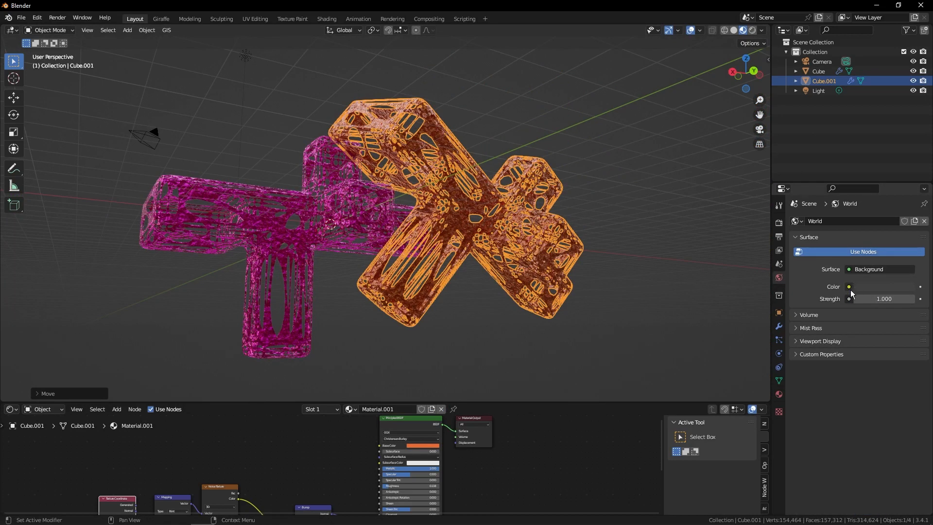
Step: Load forest.exr from the HDRIs folder as the world's environment texture
left_click(116, 410)
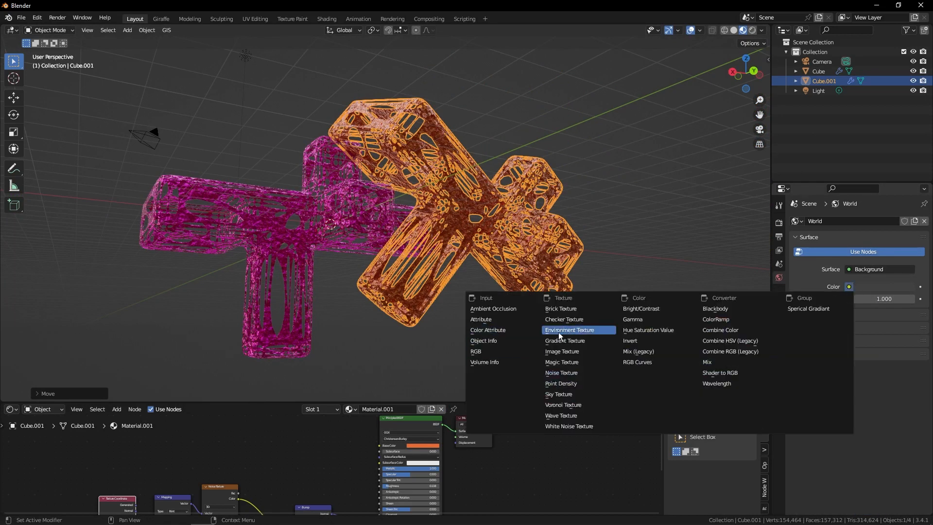
left_click(569, 330)
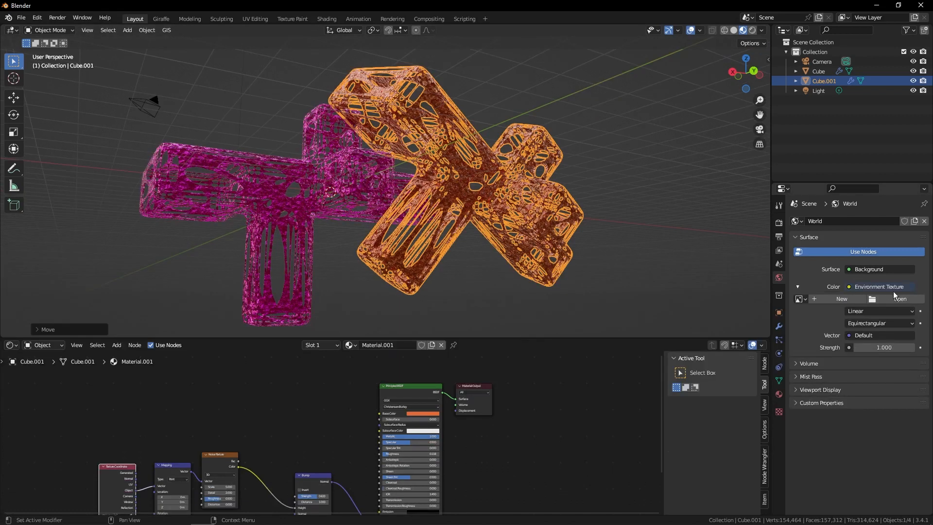
left_click(899, 298)
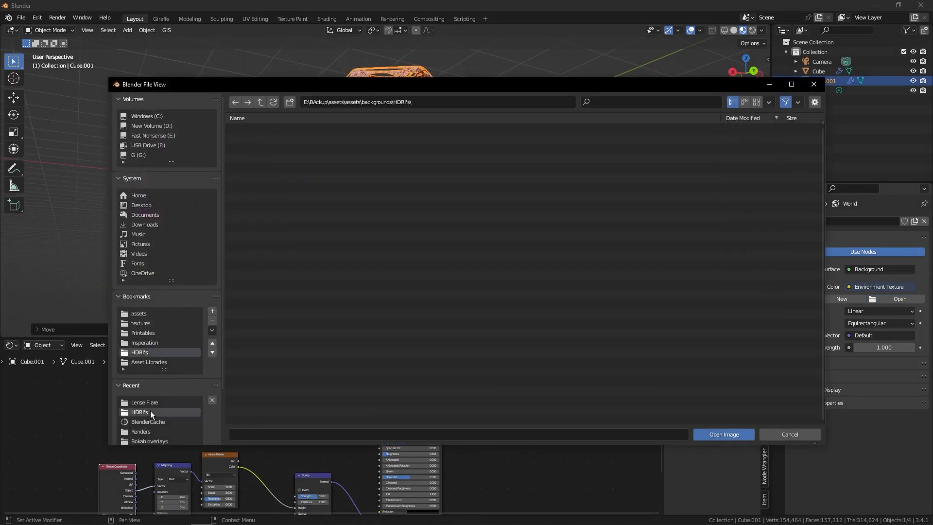
left_click(139, 412)
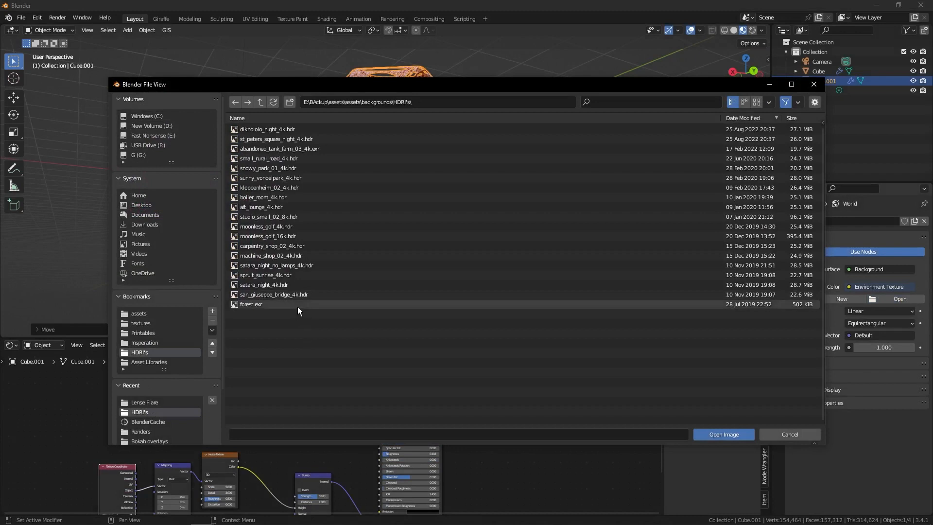
left_click(251, 304)
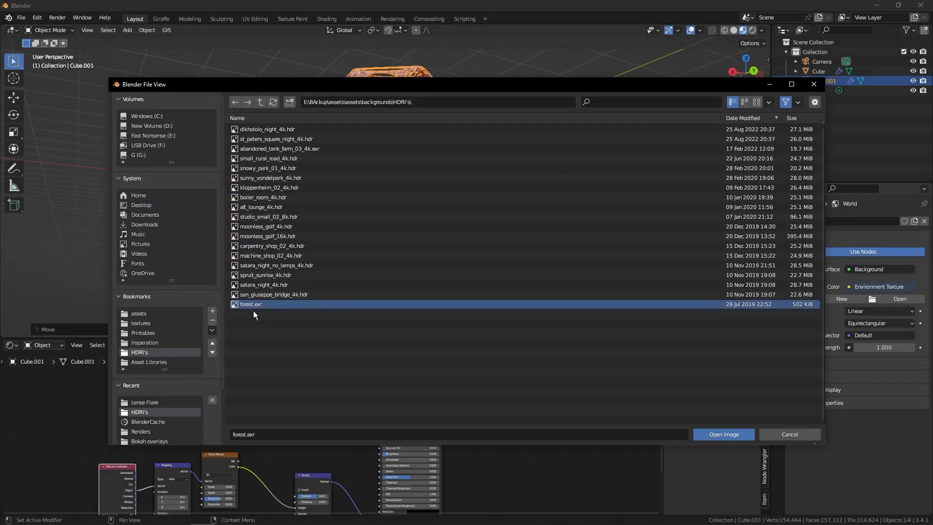
left_click(723, 433)
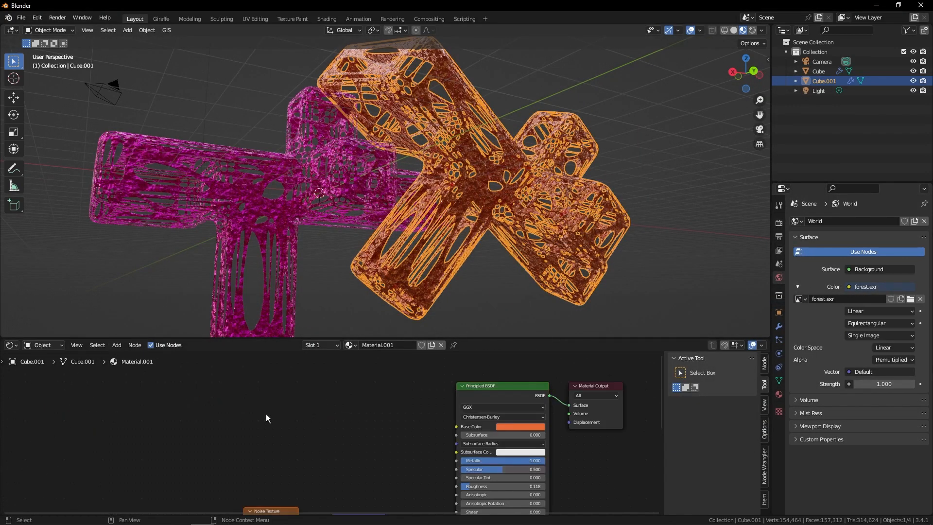
Step: Mix forest.exr with a black background via Light Path Is Camera Ray and preview rendered shading
left_click(42, 345)
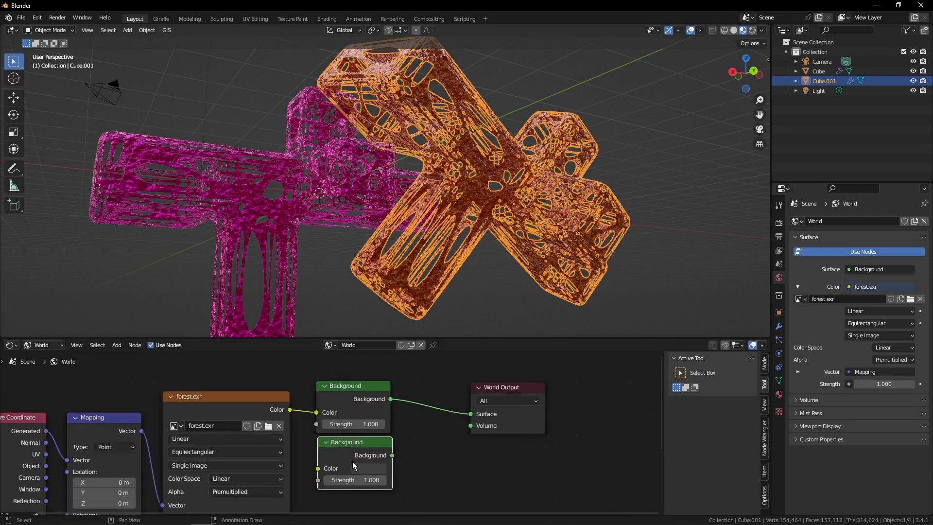
left_click(354, 469)
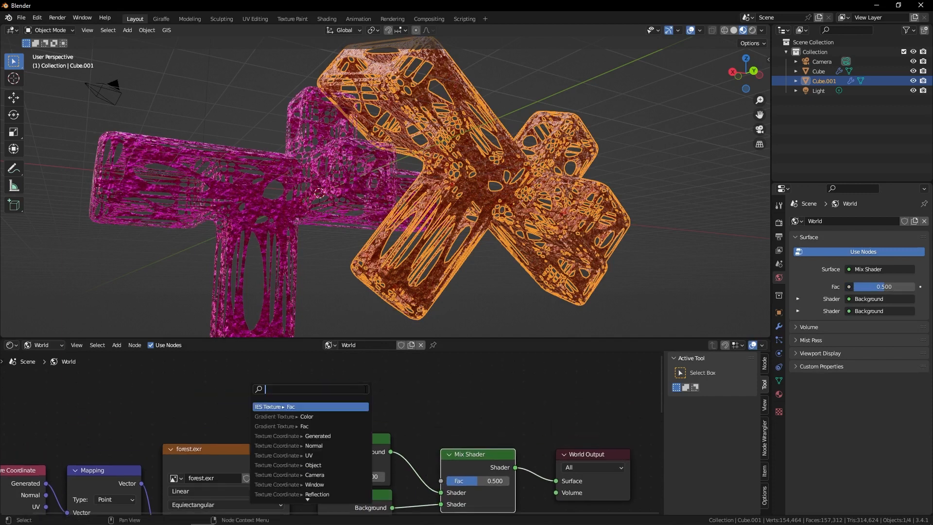
type("is cam")
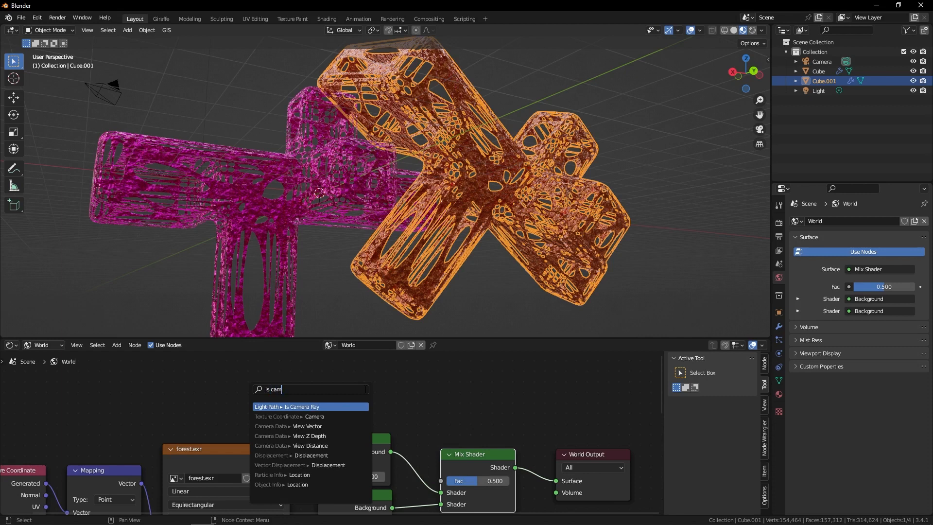
left_click(288, 406)
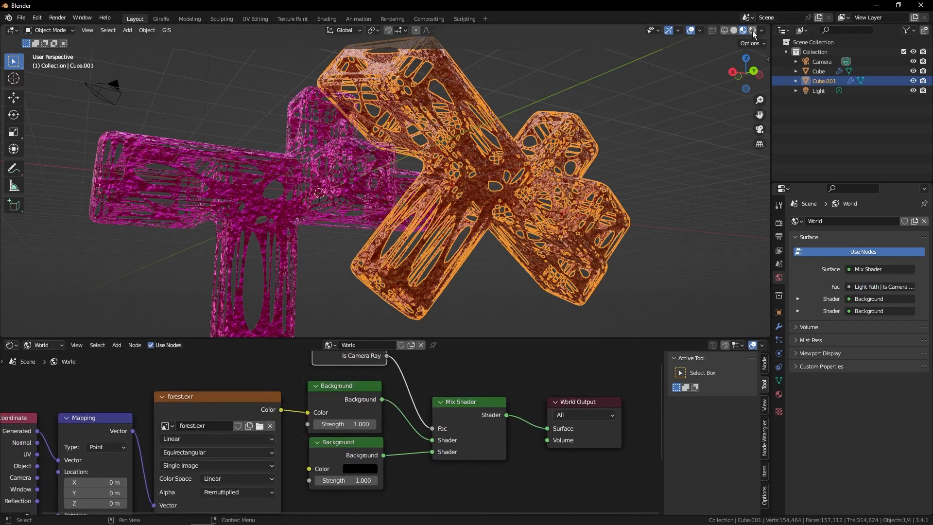
left_click(751, 30)
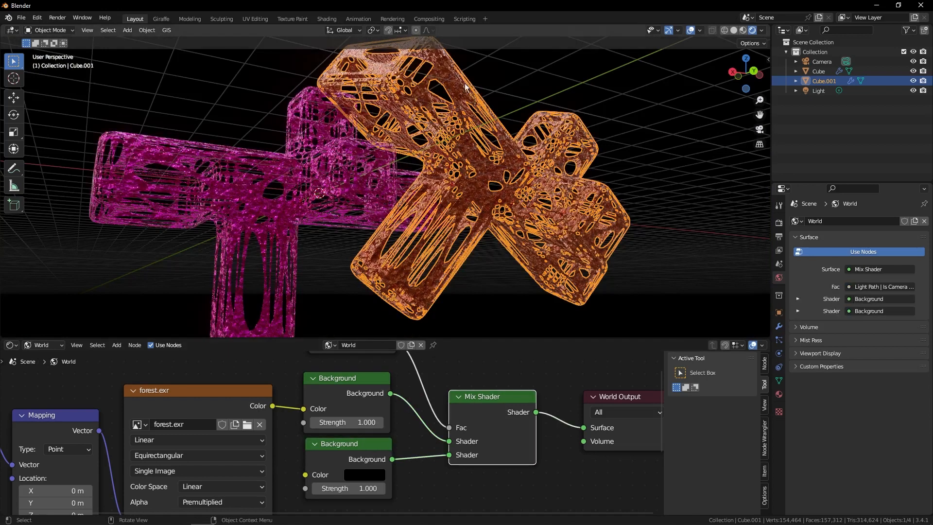
mouse_move(327, 245)
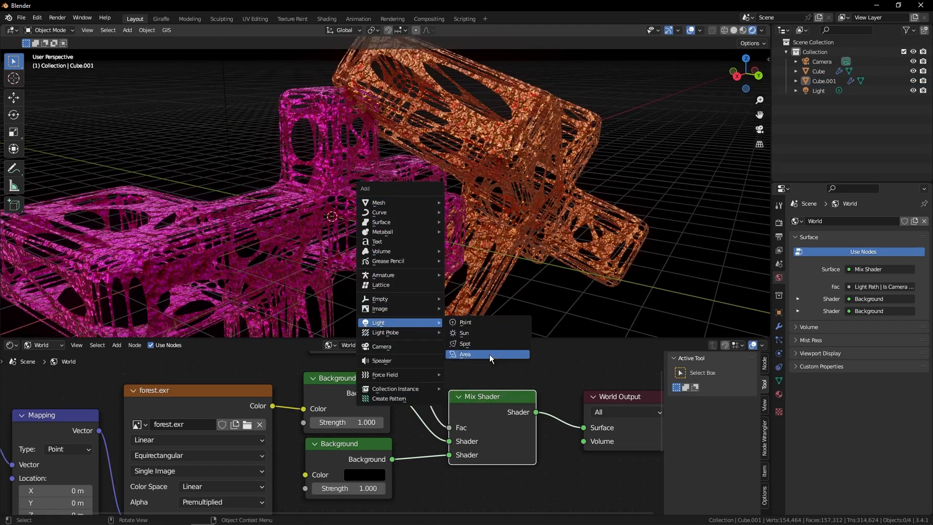
Step: Add area lights around the lattice shapes and view the scene through the camera
left_click(466, 354)
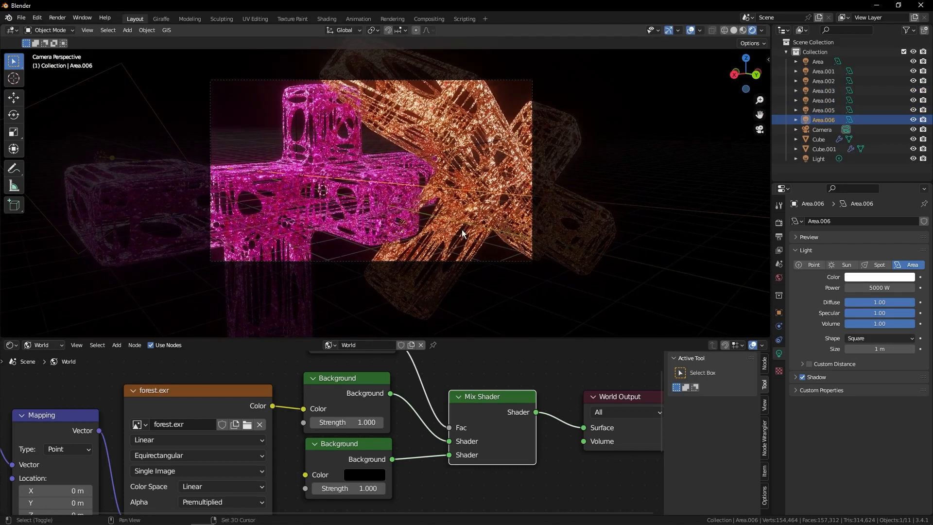
Step: Enable depth of field on the camera with focus distance 0.46 m and F-Stop 1.2
left_click(822, 129)
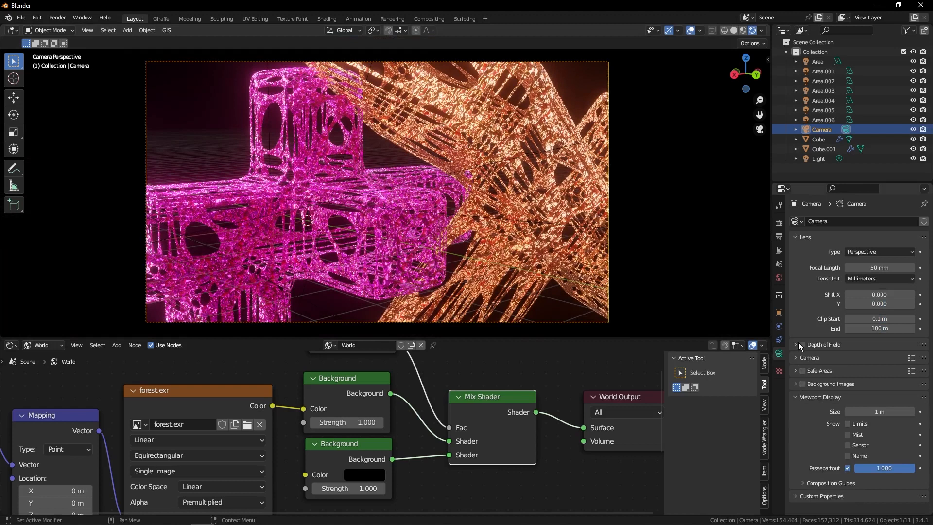
left_click(799, 344)
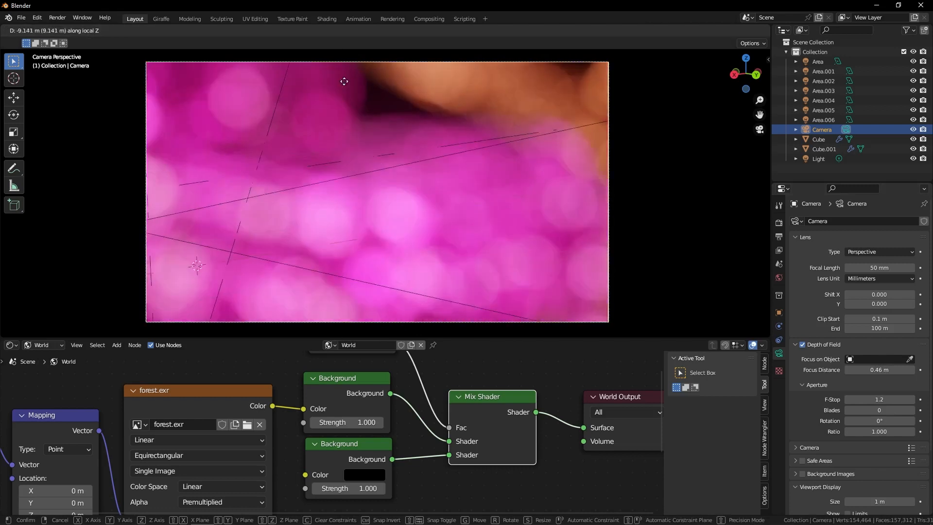
mouse_move(341, 206)
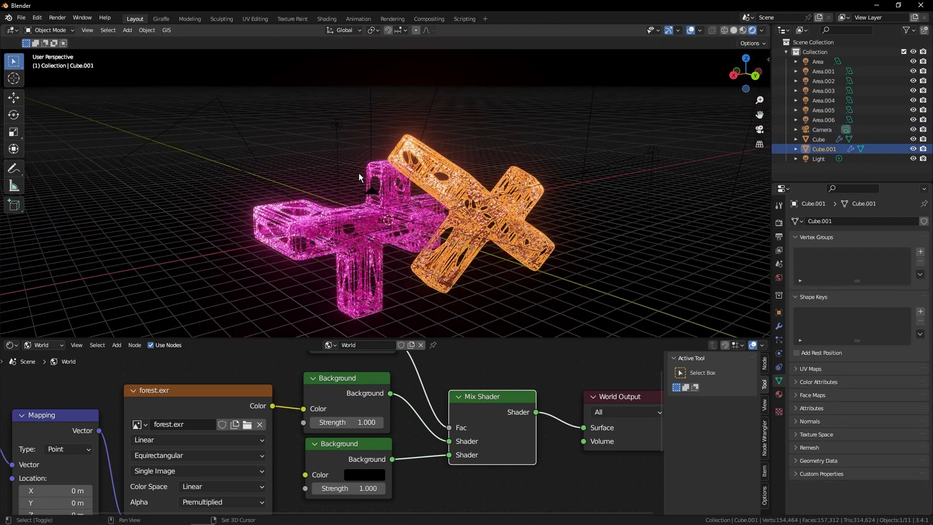
Step: Duplicate the lattice shapes and recolour the original Cube's base colour from magenta to blue
key("shift+d")
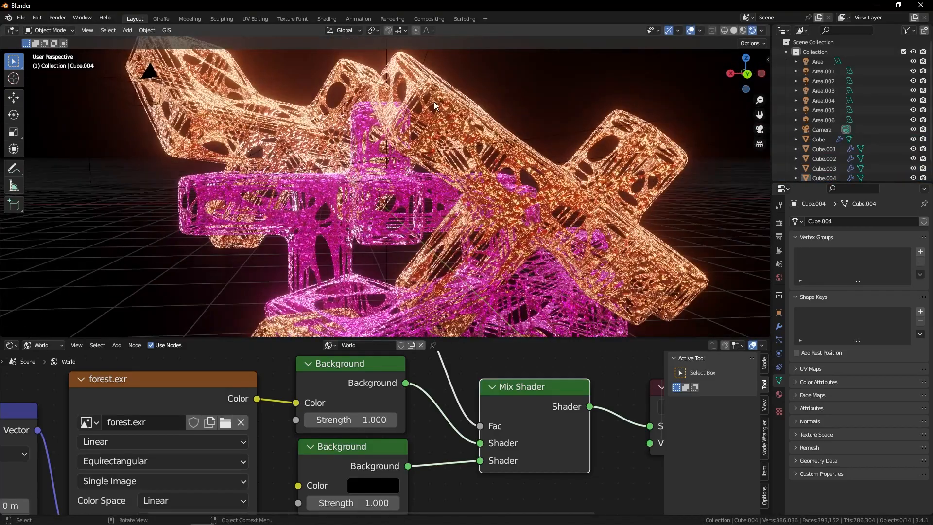
left_click(824, 119)
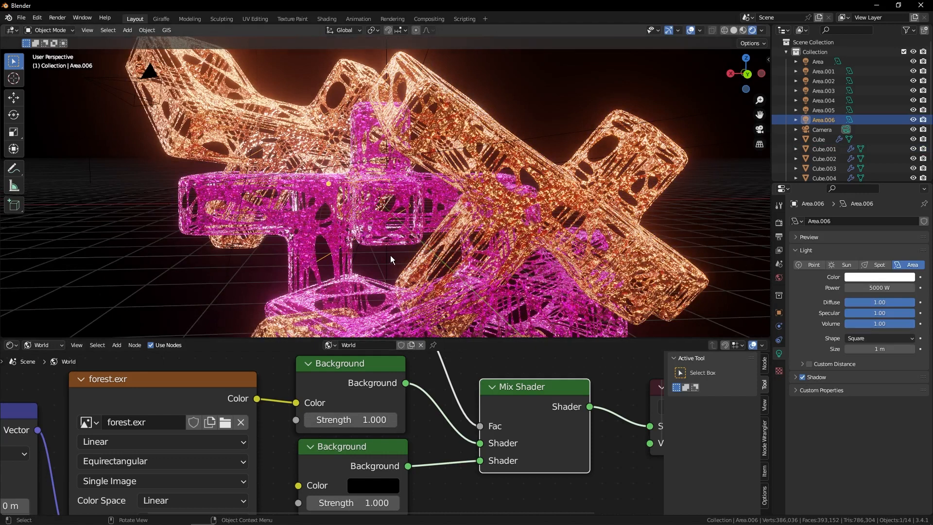
left_click(818, 139)
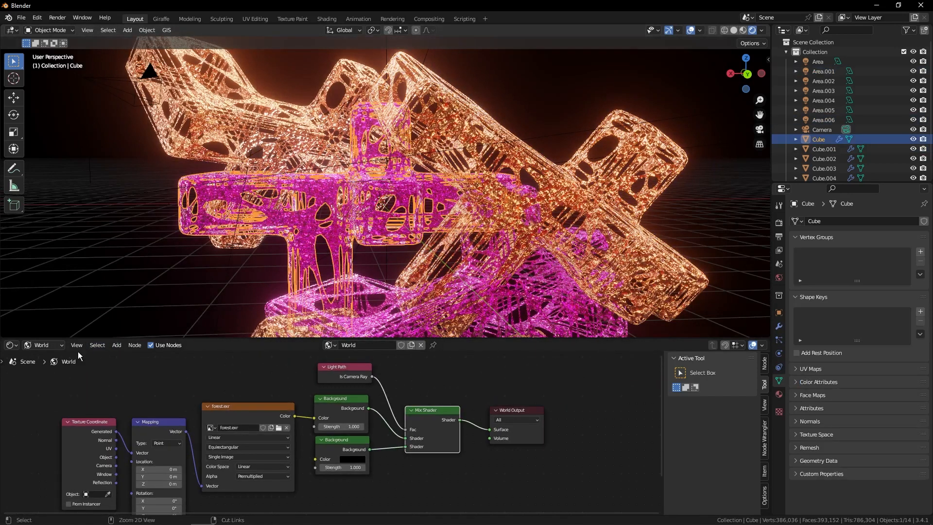
left_click(41, 345)
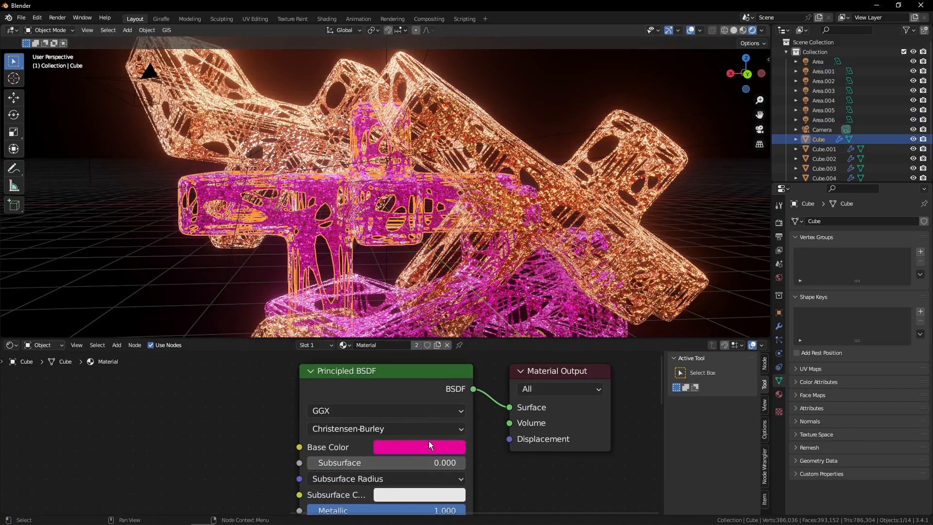
left_click(419, 447)
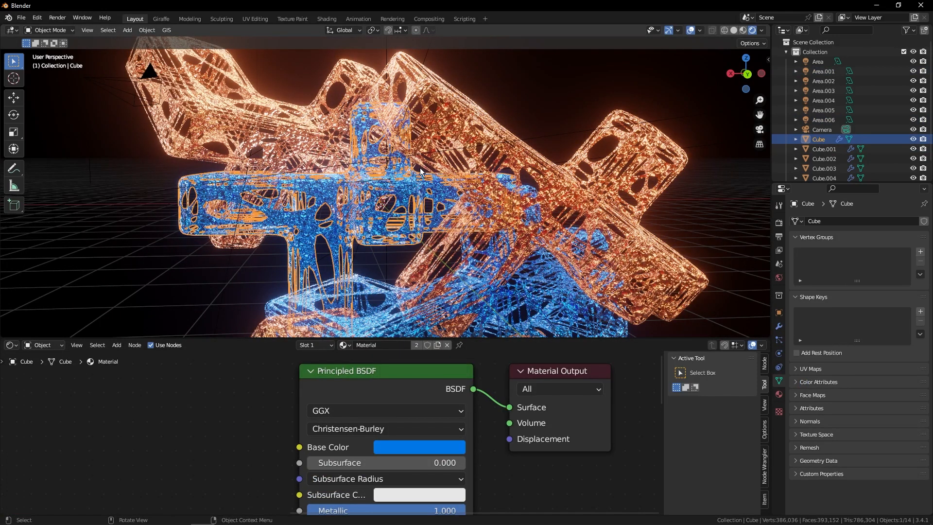
left_click(418, 447)
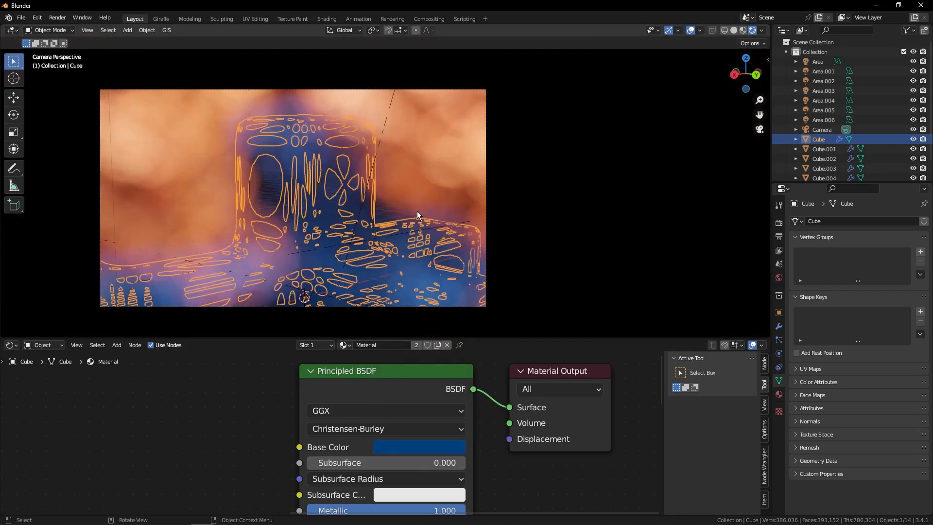
left_click(822, 129)
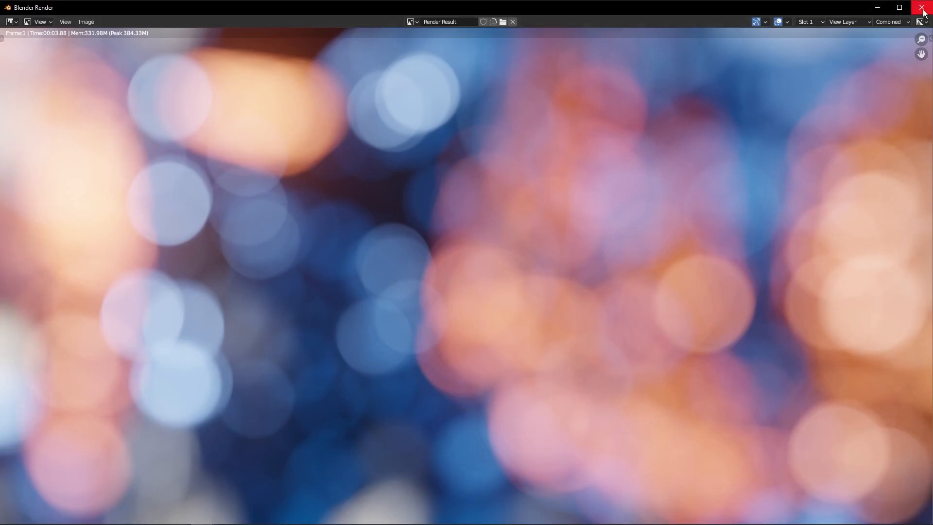
Step: Close the render, lower the F-Stop and raise Eevee's DOF sprite threshold and neighbour rejection
left_click(921, 7)
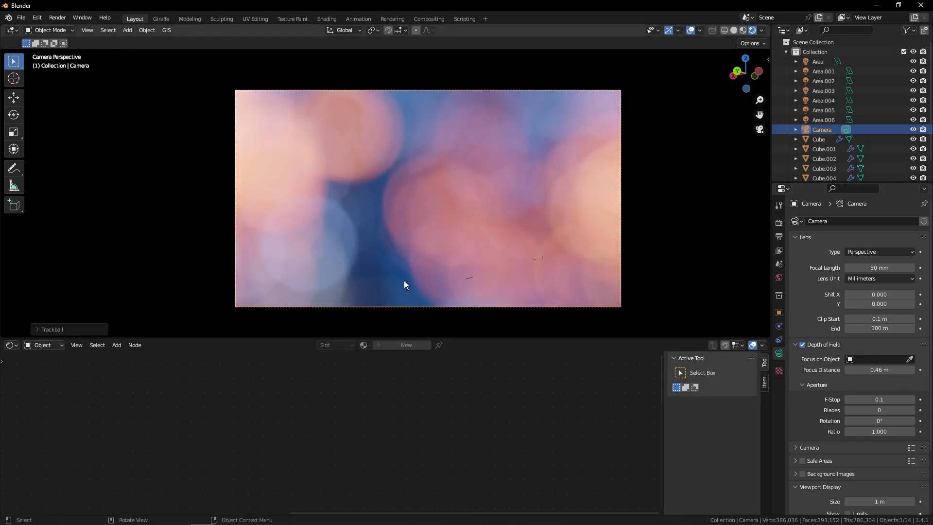
key("F12")
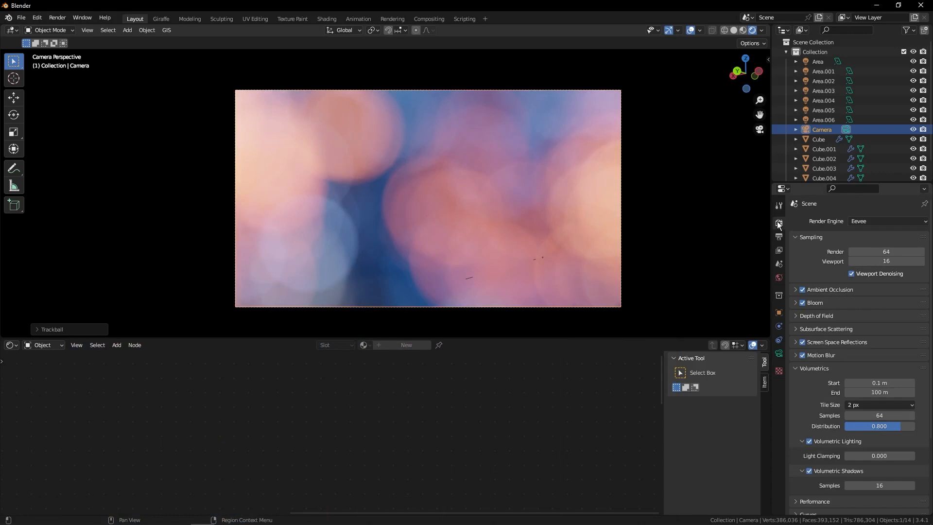
mouse_move(789, 323)
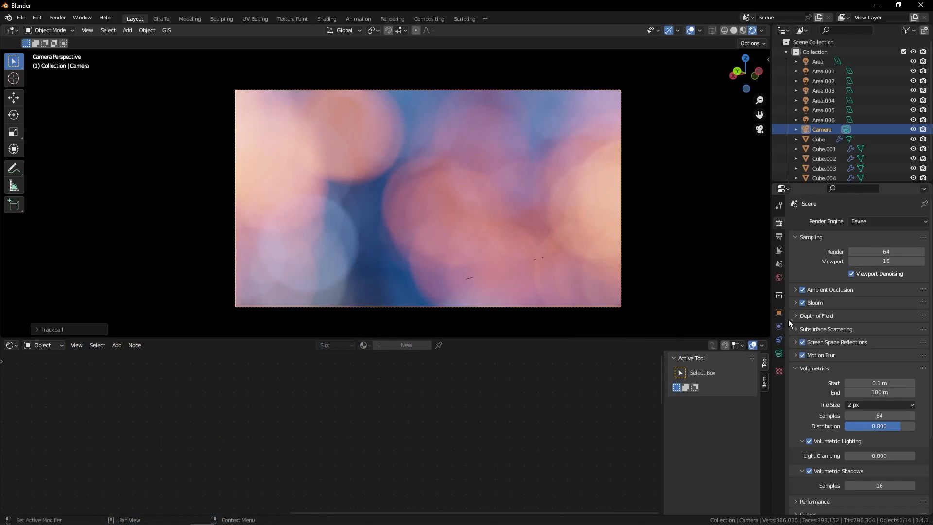
left_click(815, 315)
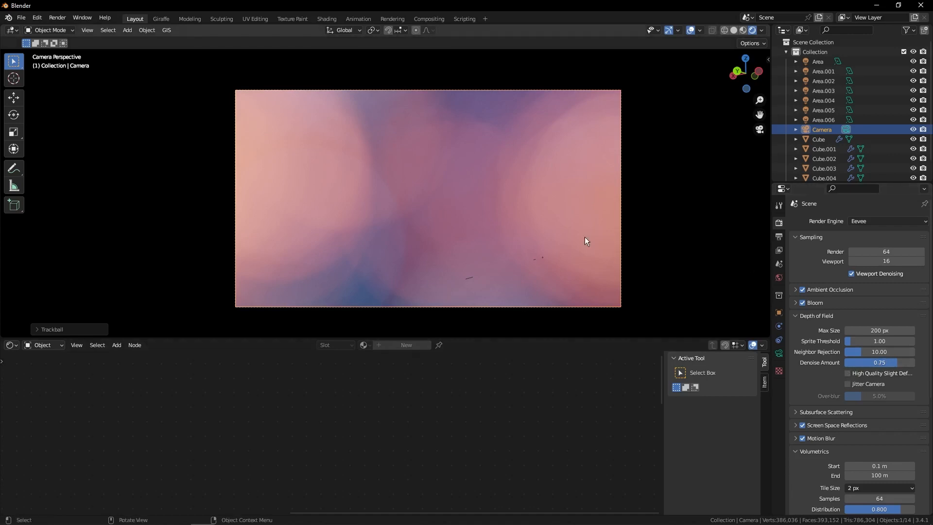
mouse_move(892, 366)
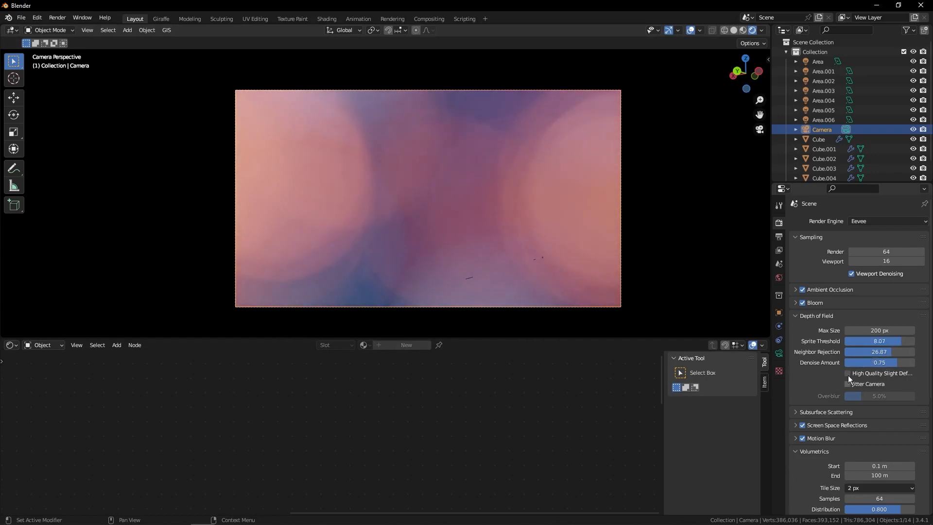
left_click(840, 373)
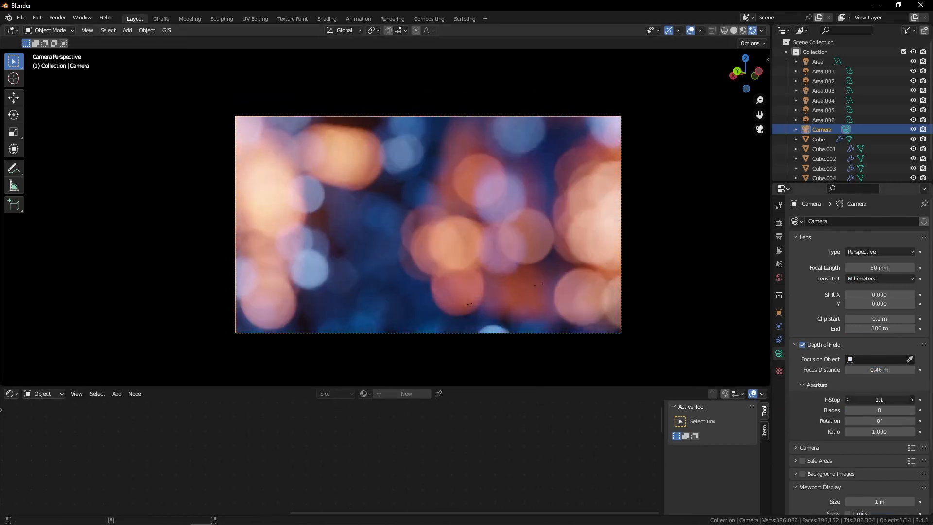
Step: Lower the camera f-stop to 0.9 and add a MixRGB node for the cube's material
left_click(846, 399)
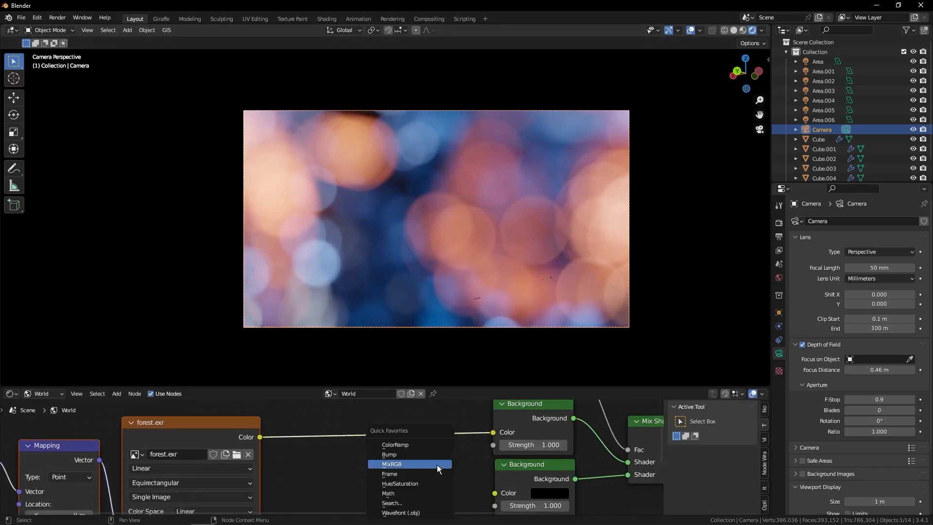
left_click(399, 483)
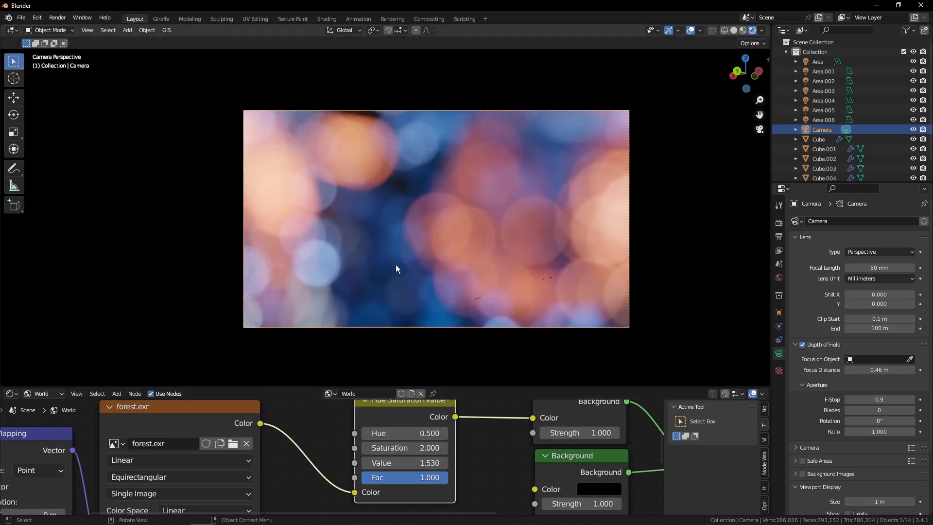
left_click(818, 139)
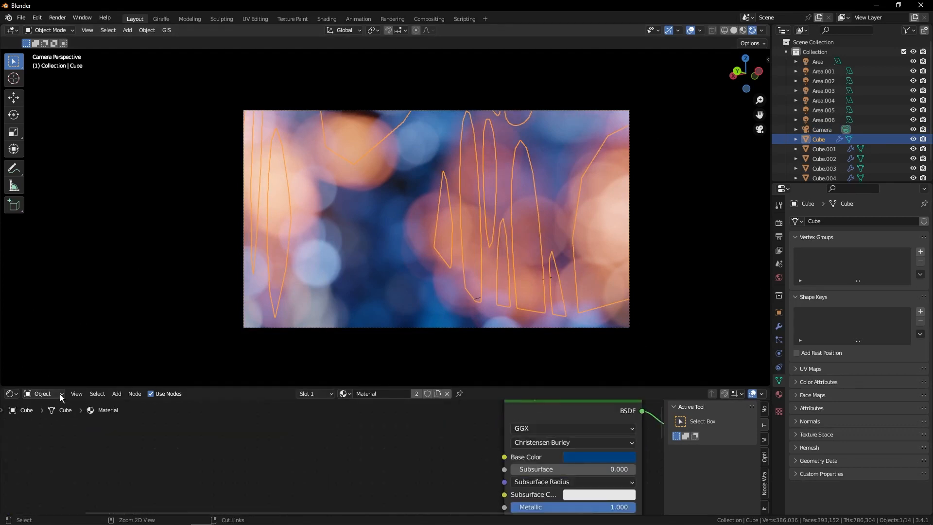
Step: Shift the world background's Hue Saturation Value hue to 0.390, then select all area lights
left_click(599, 457)
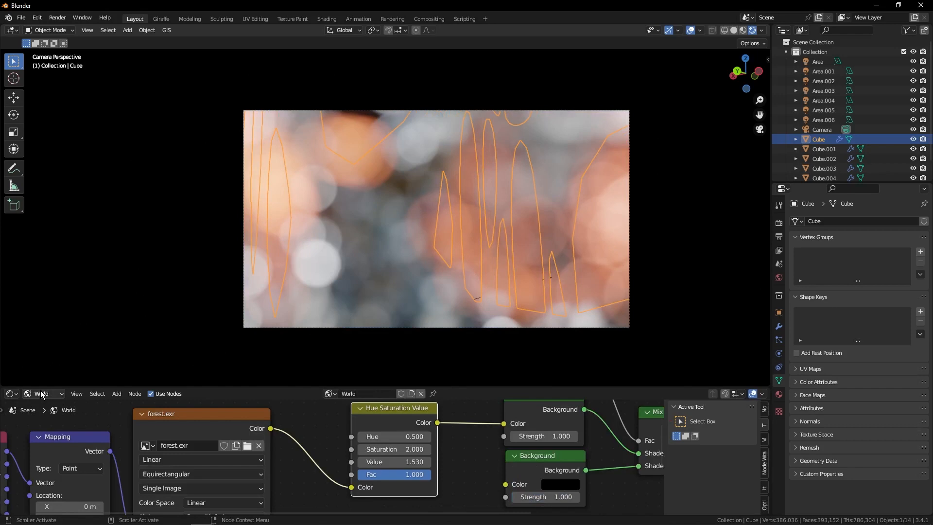
left_click(393, 436)
type("0.390")
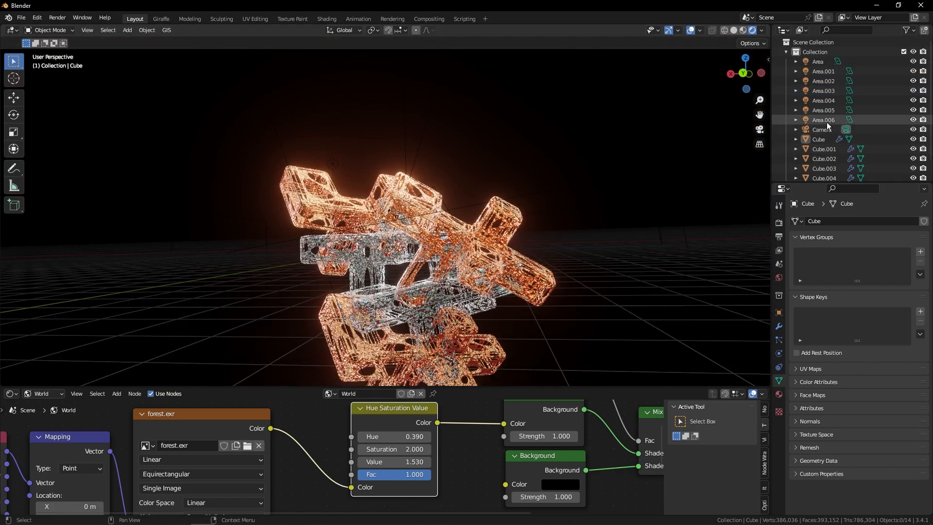
left_click(823, 119)
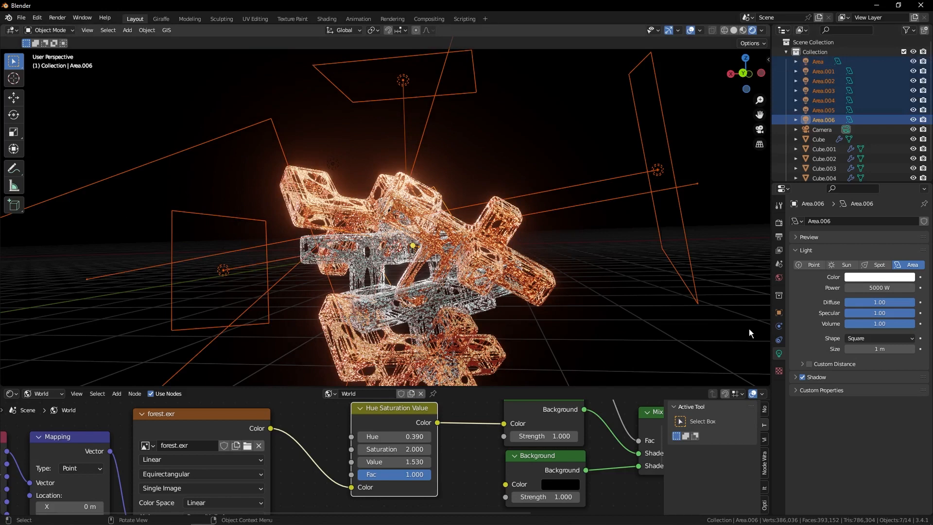
mouse_move(880, 288)
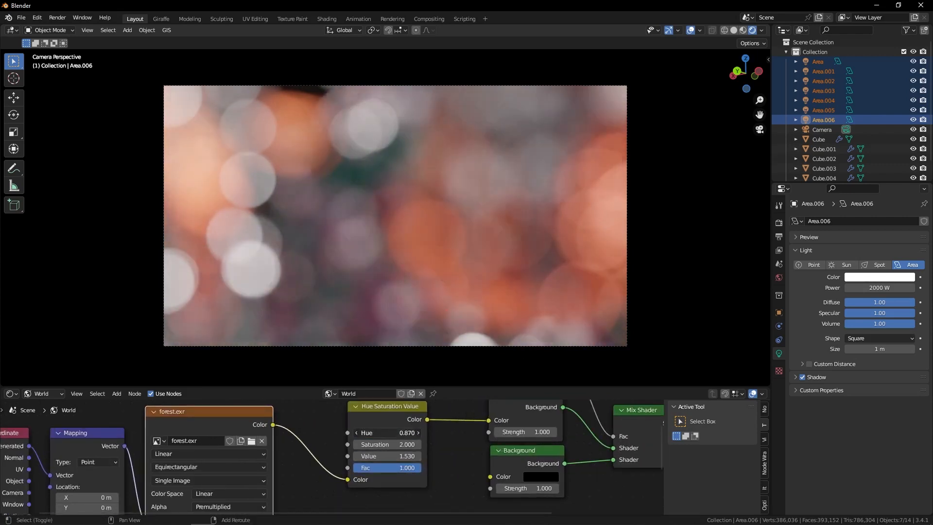
Step: Return the Shader Editor to the object's nodes after setting lights to 2000 W and hue 0.870
left_click(386, 432)
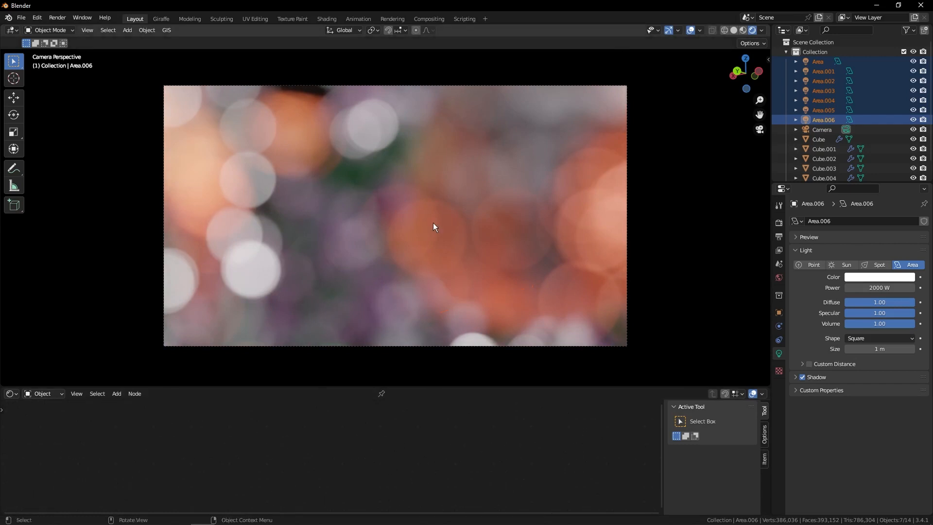
Step: Set the Cube material's base colour to purple
left_click(818, 139)
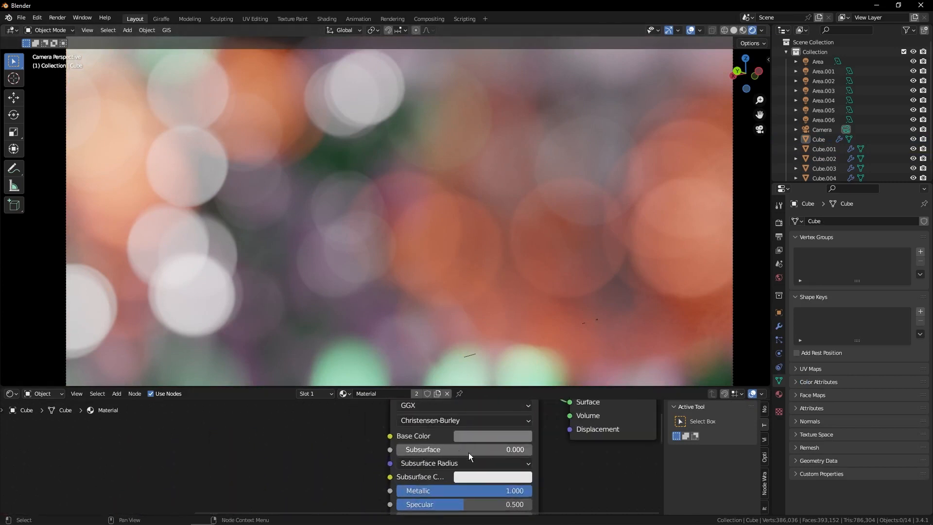
left_click(492, 435)
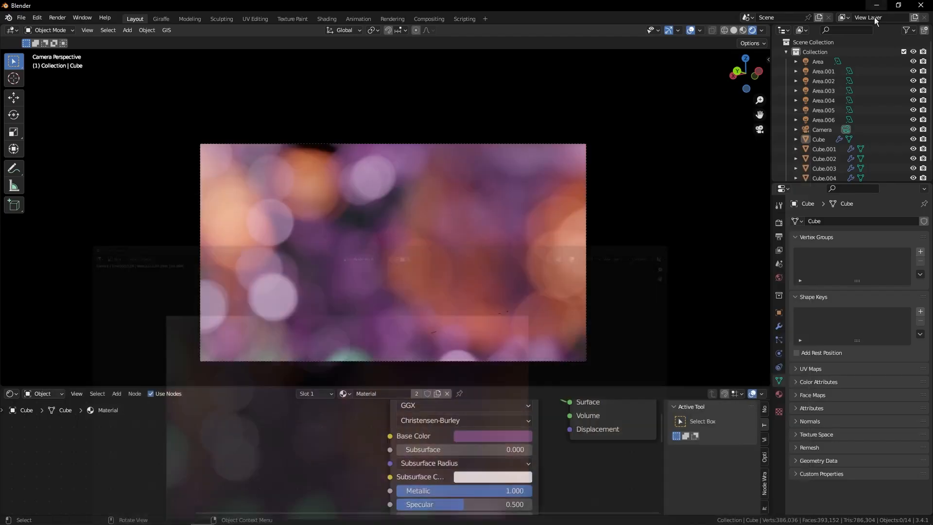
mouse_move(779, 224)
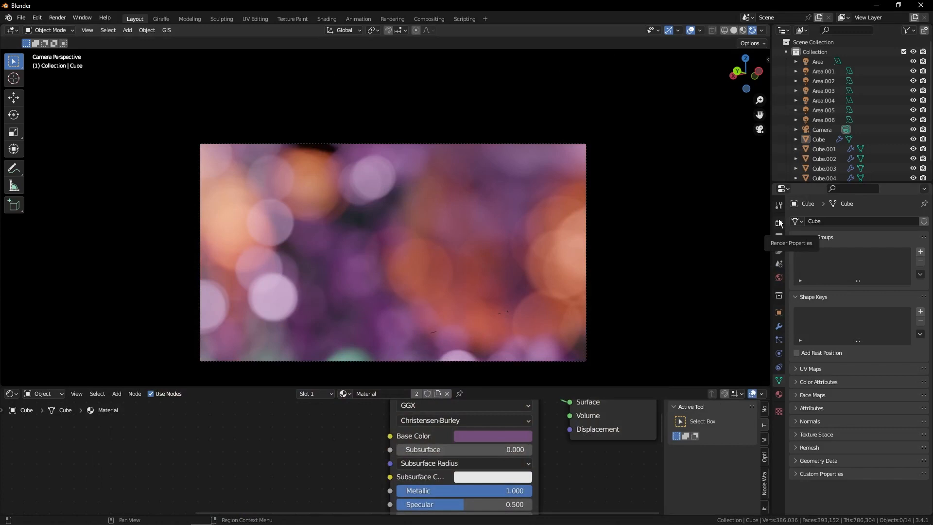
Step: Set Color Management look to High Contrast with exposure -0.327 and gamma 1.071, then render
left_click(778, 223)
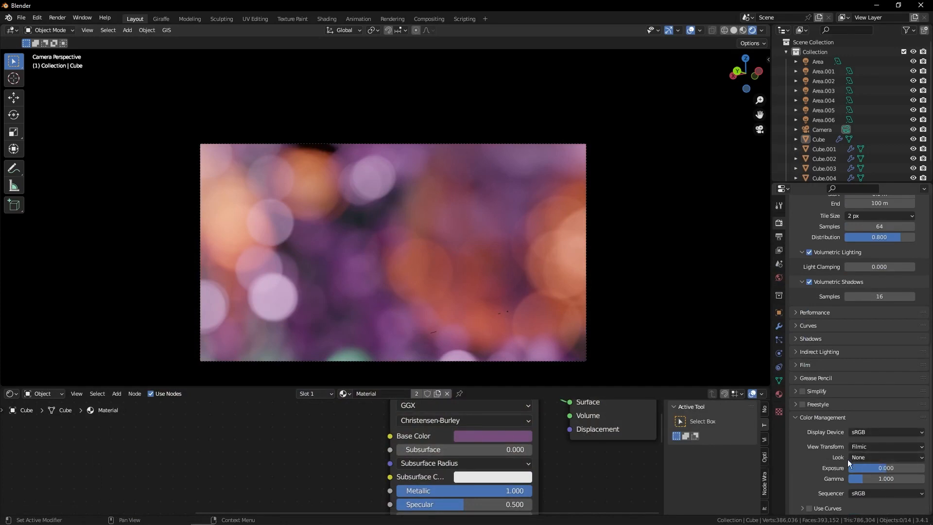
left_click(886, 456)
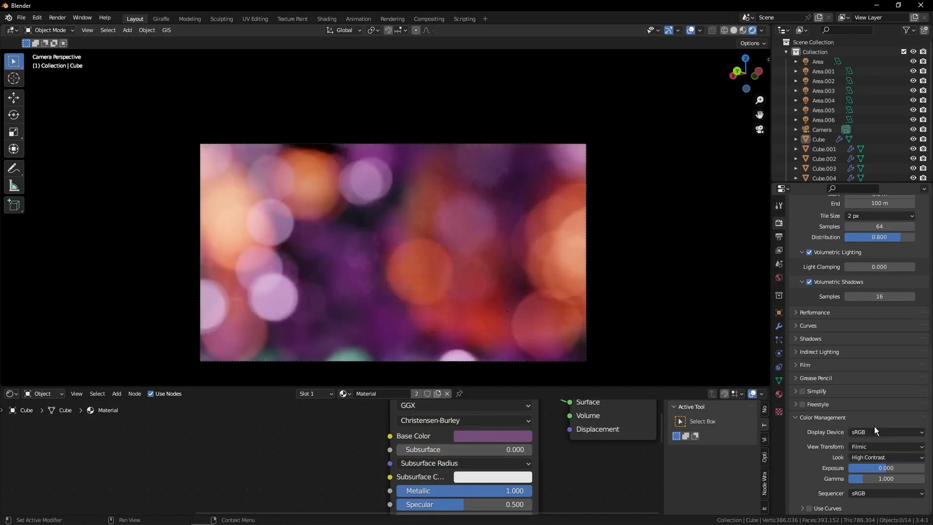
left_click(886, 457)
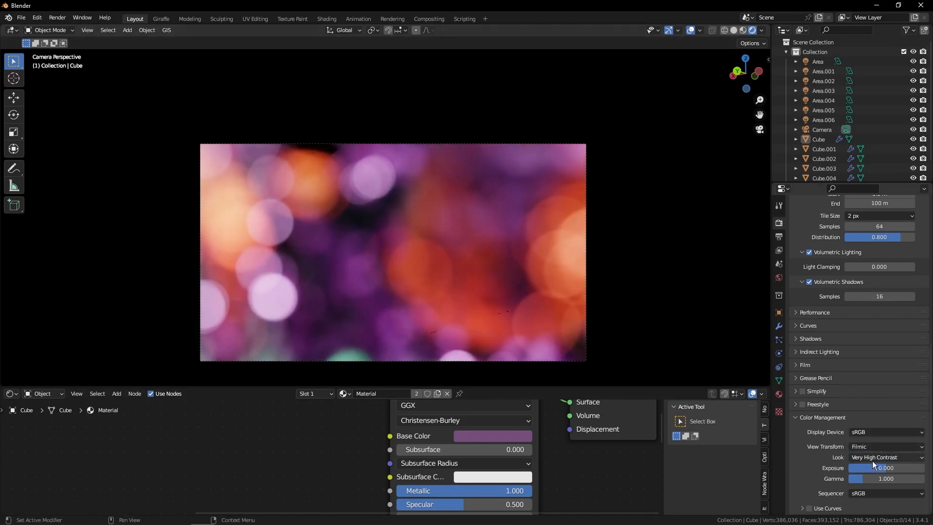
left_click(886, 457)
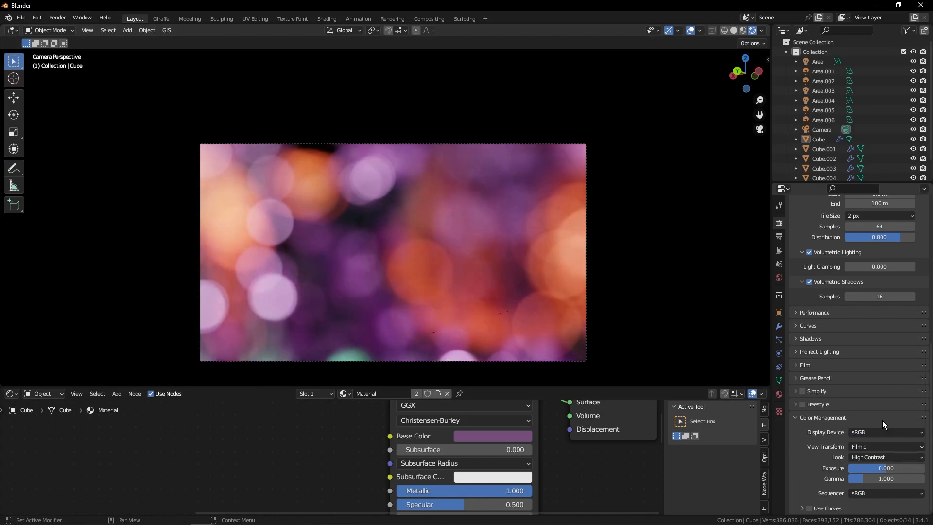
mouse_move(894, 472)
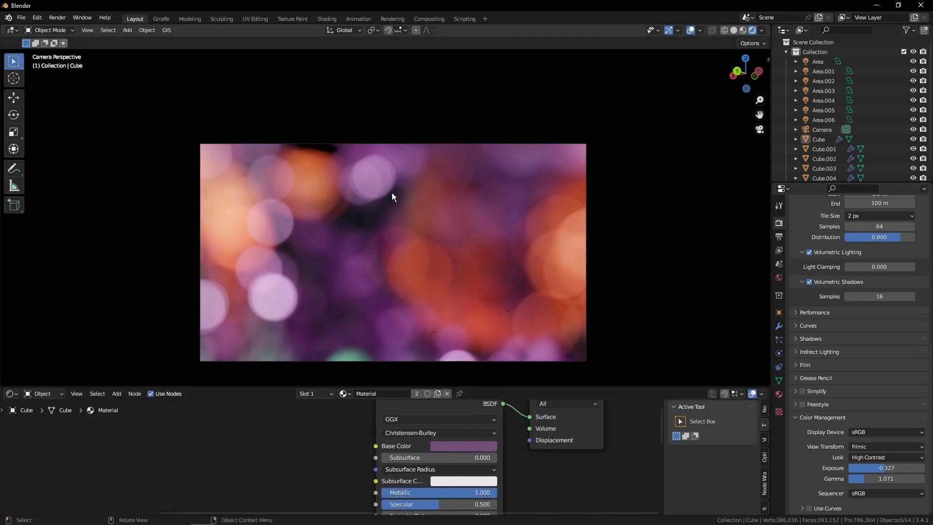
mouse_move(414, 231)
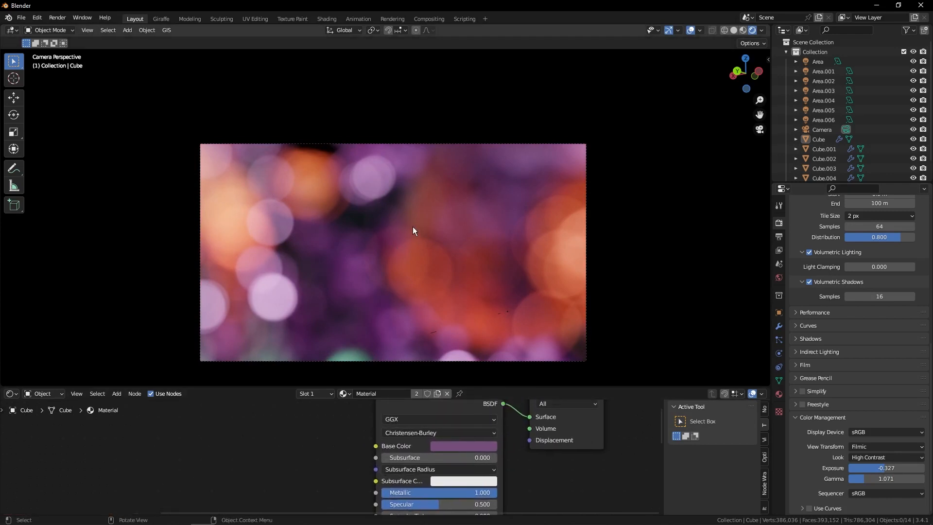
key("F12")
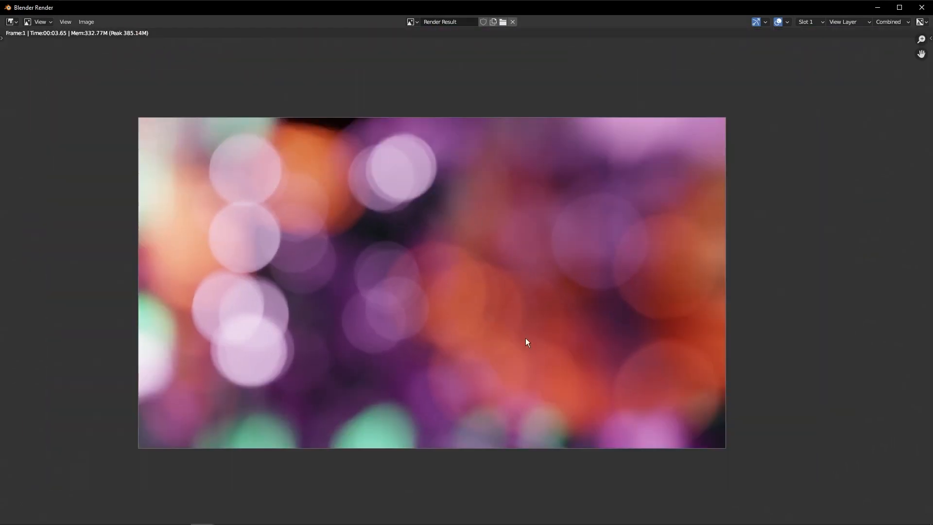
mouse_move(65, 34)
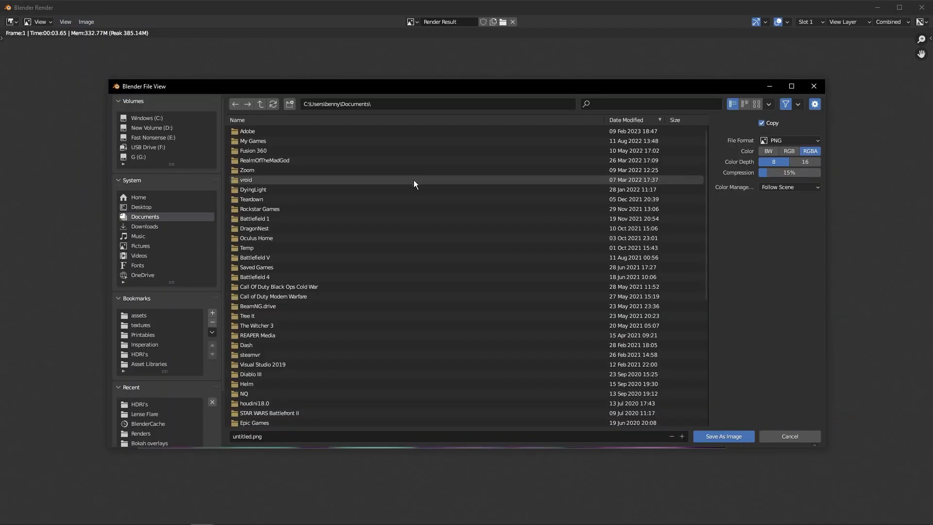
Step: Save the render as 'orange and pink.png' in the Bokah overlays folder
left_click(145, 414)
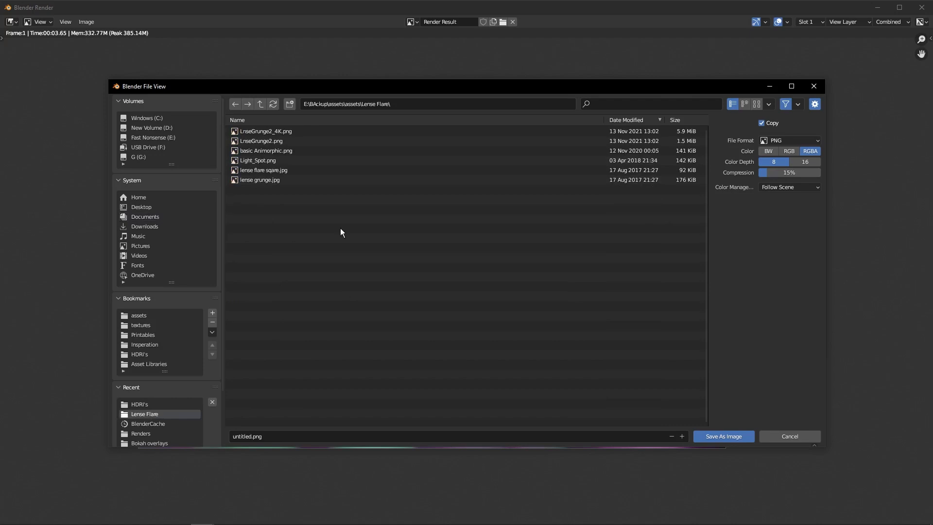
mouse_move(157, 441)
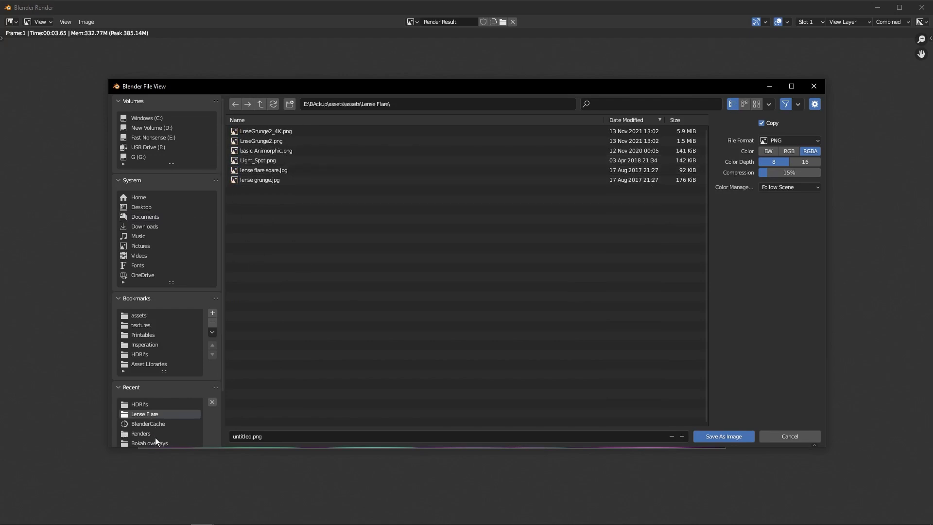
left_click(149, 443)
type("o")
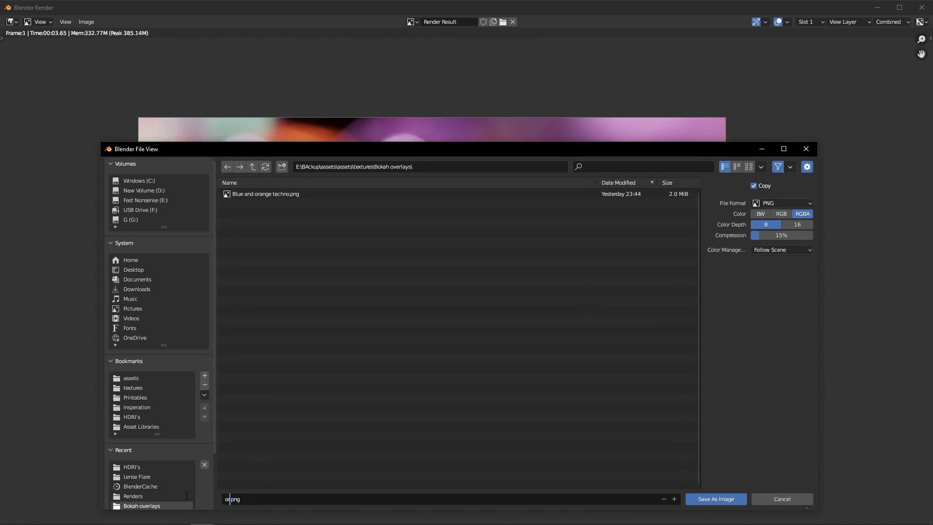
type("range and")
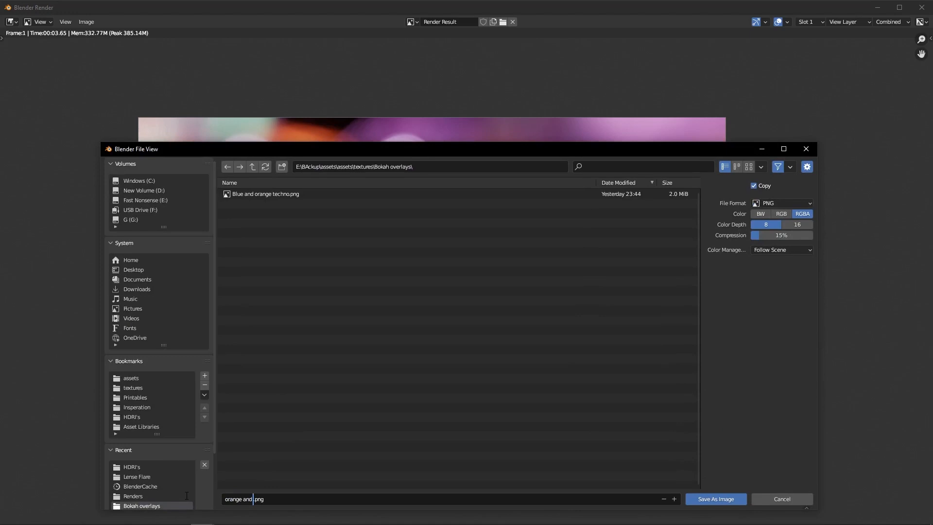
type("pink")
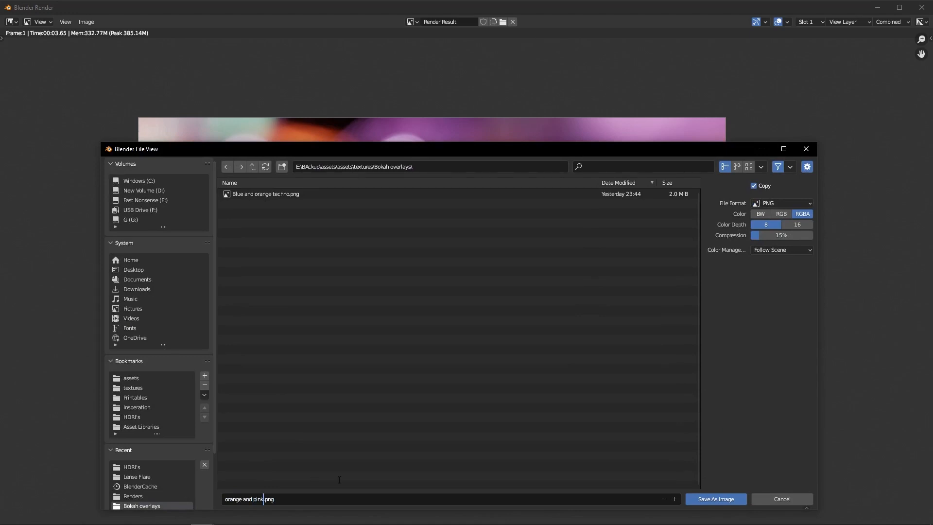
left_click(714, 499)
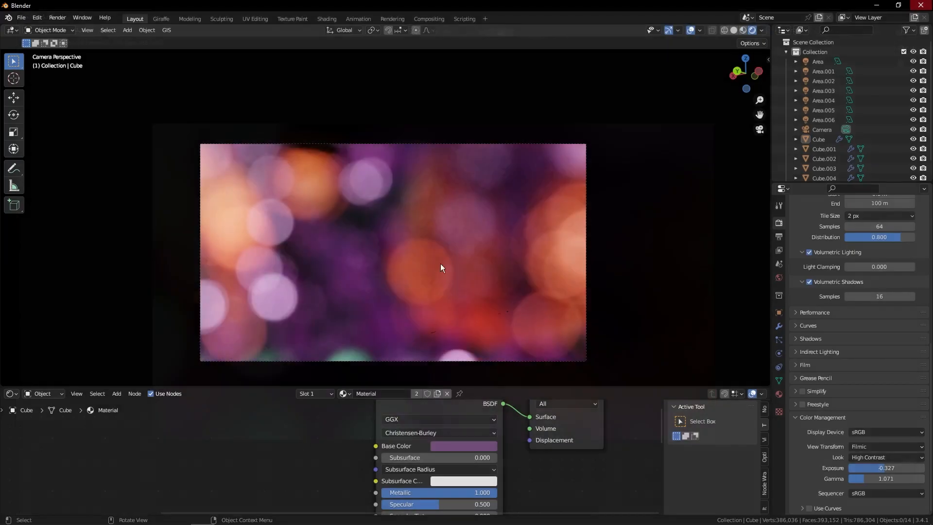
Step: Give the camera aperture 7 blades for heptagonal bokeh
left_click(822, 130)
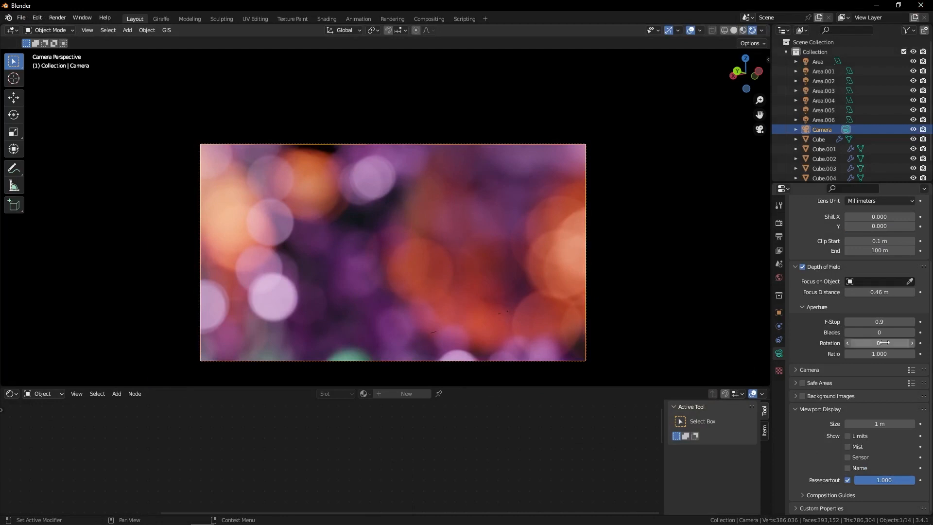
mouse_move(878, 333)
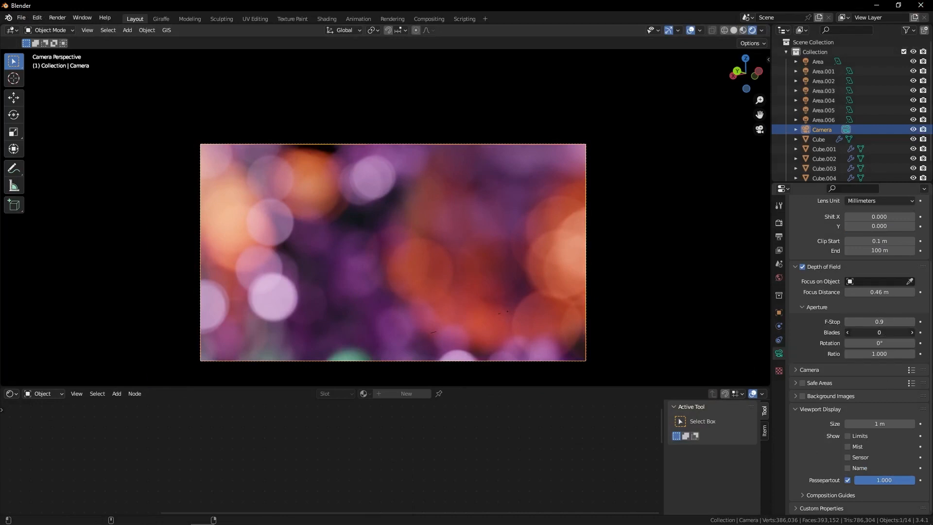
left_click(910, 332)
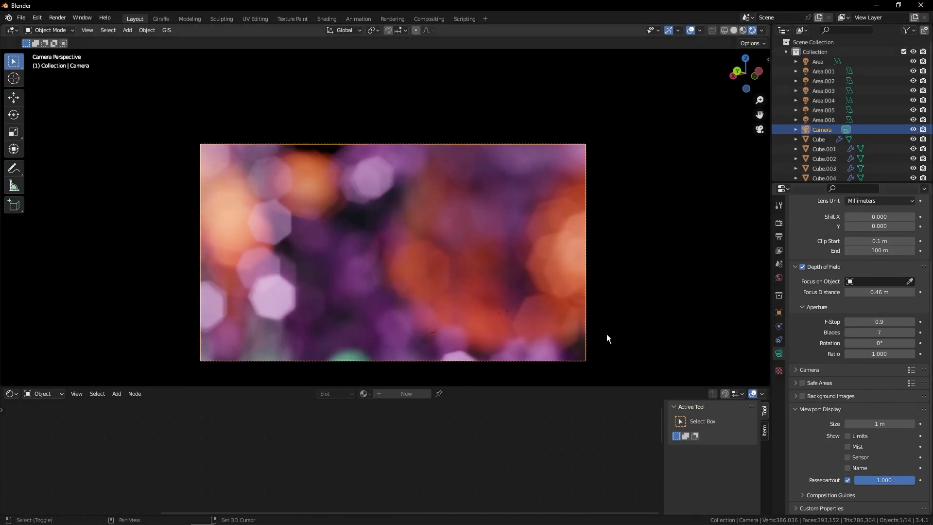
mouse_move(399, 169)
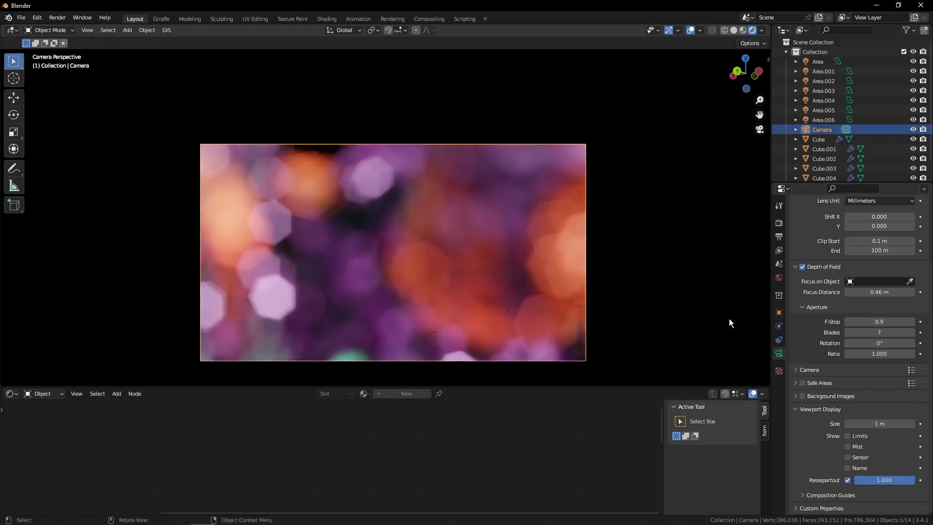
mouse_move(418, 239)
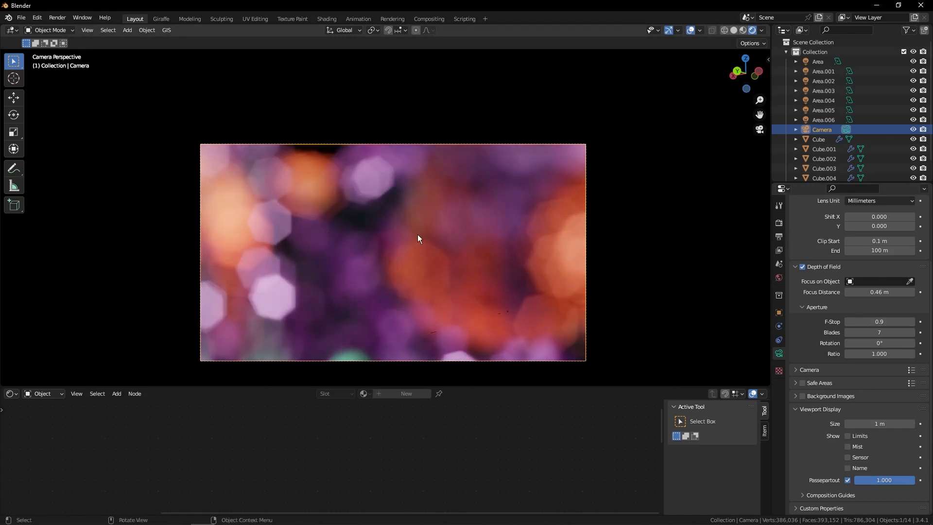
mouse_move(359, 90)
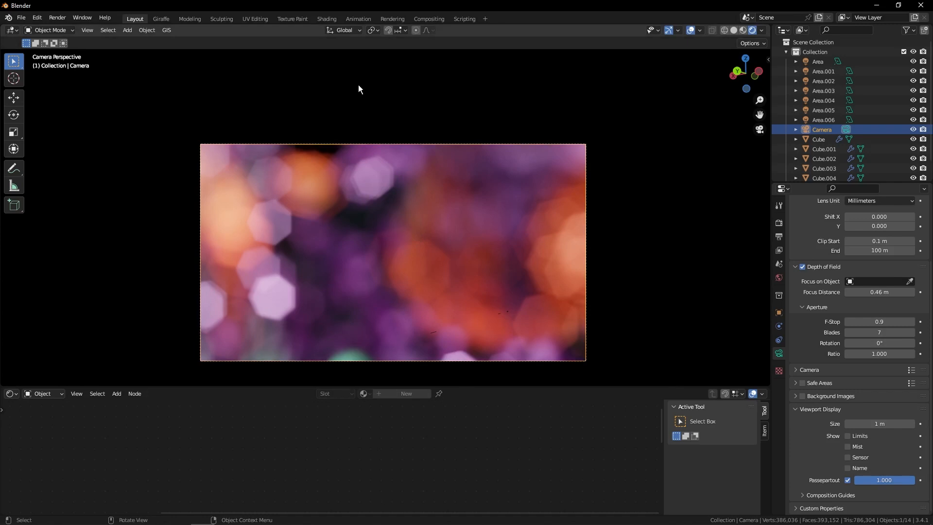
mouse_move(904, 330)
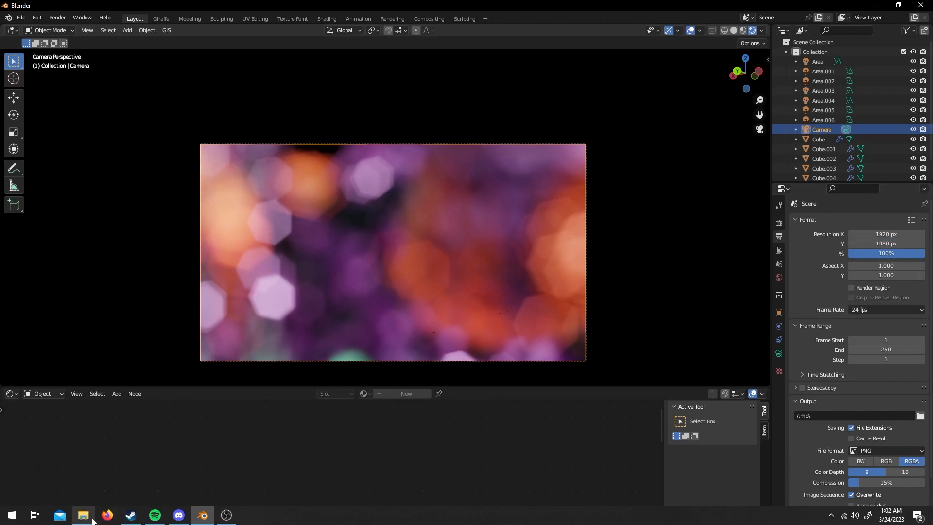
Step: View CyberpunkPinkSmokeBrighter.png's detailed properties in File Explorer to read its dimensions
left_click(84, 515)
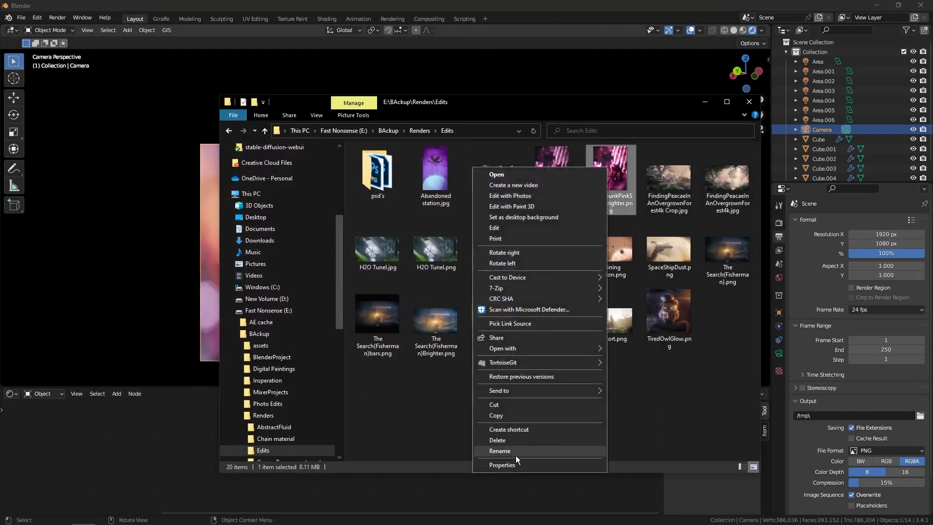
left_click(502, 465)
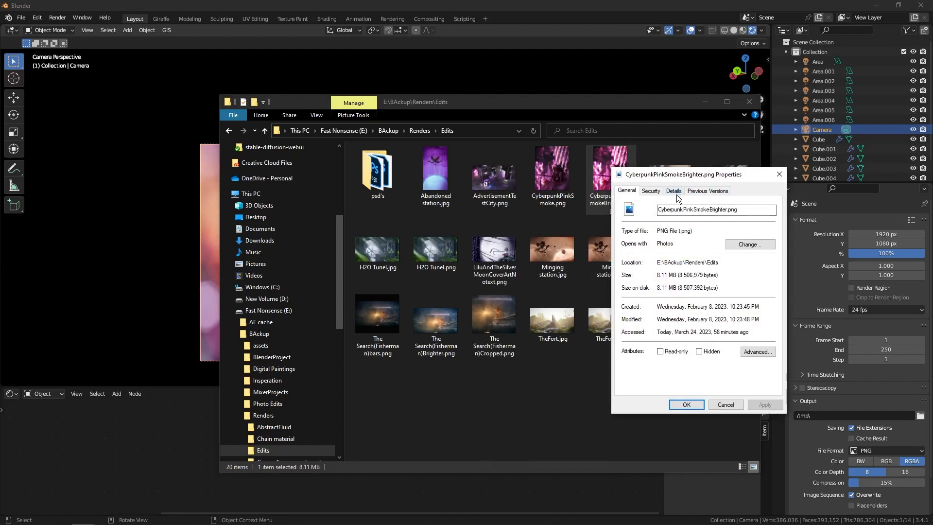
left_click(672, 191)
type("2500")
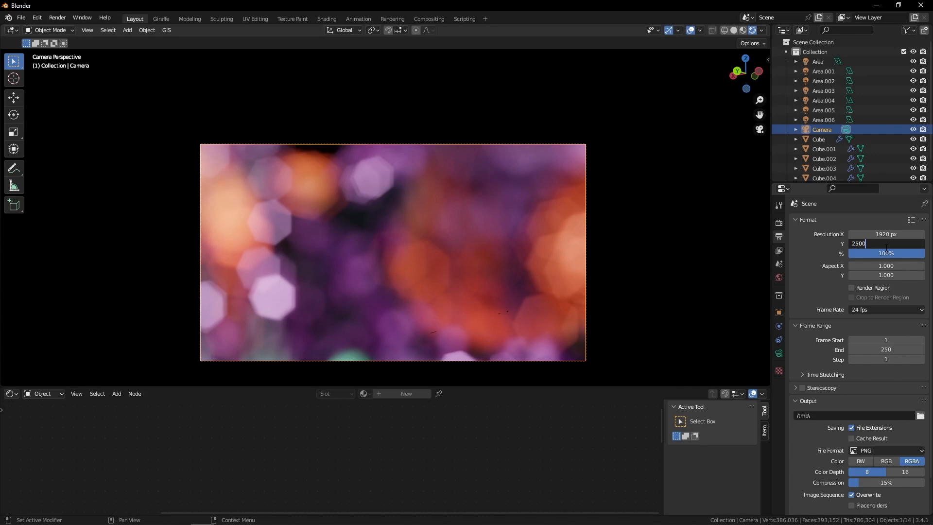
Step: Confirm the 1920 × 2500 px resolution, reframe the camera on the bokeh, and enter Compositing
key("Return")
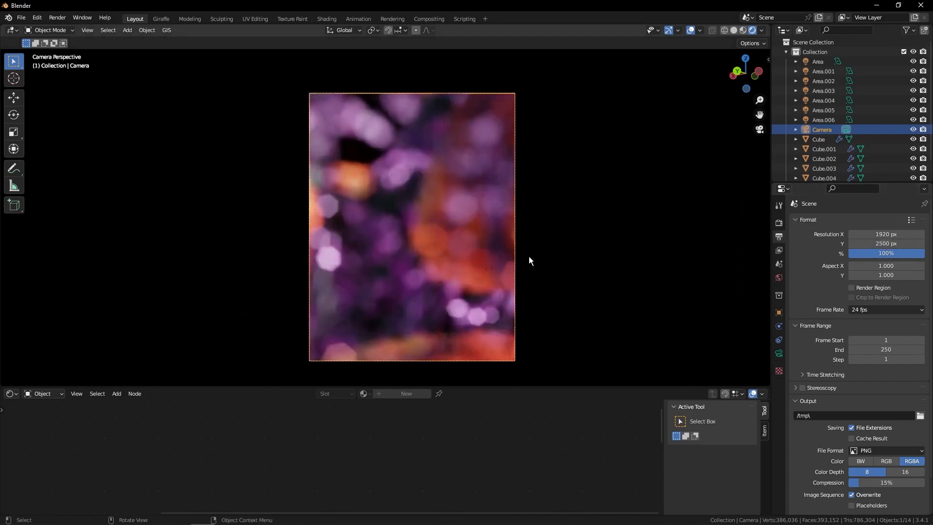
key("g")
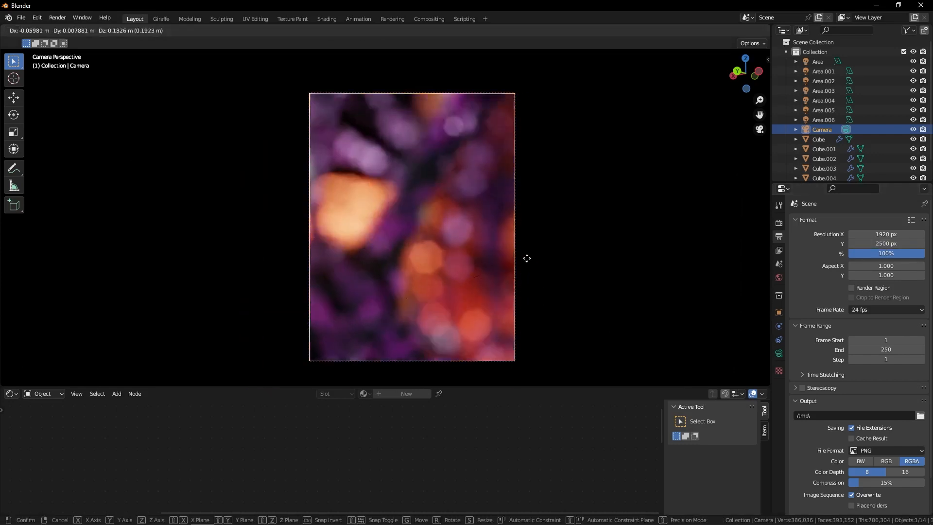
mouse_move(455, 157)
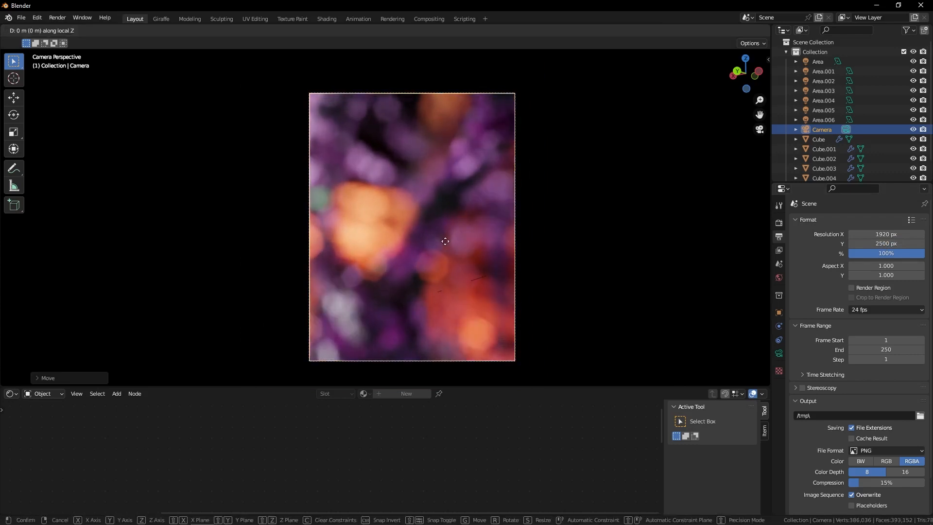
mouse_move(445, 193)
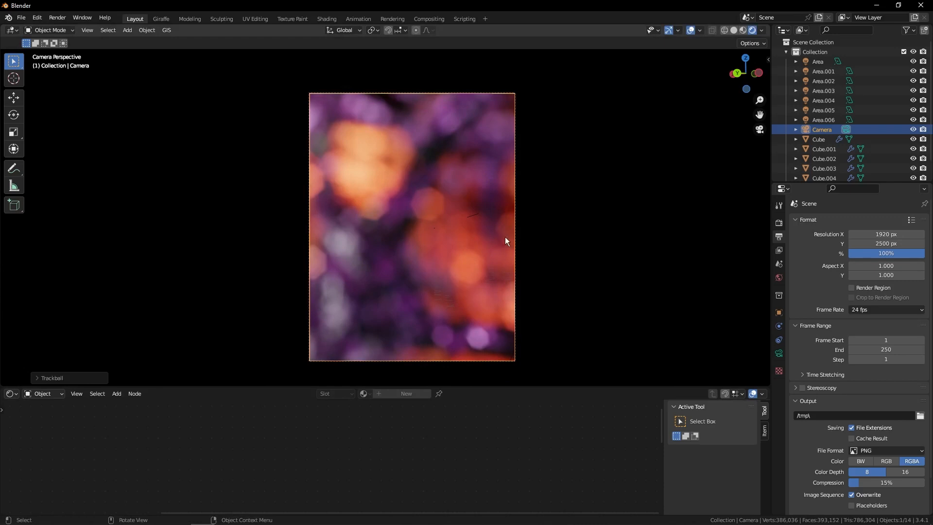
left_click(429, 18)
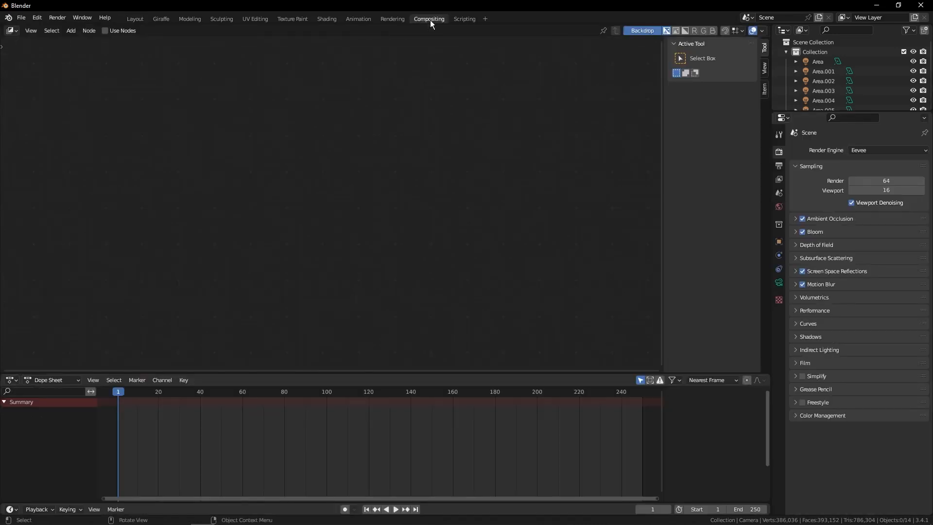
Step: Enable compositing nodes and add an Image input node via search
left_click(134, 18)
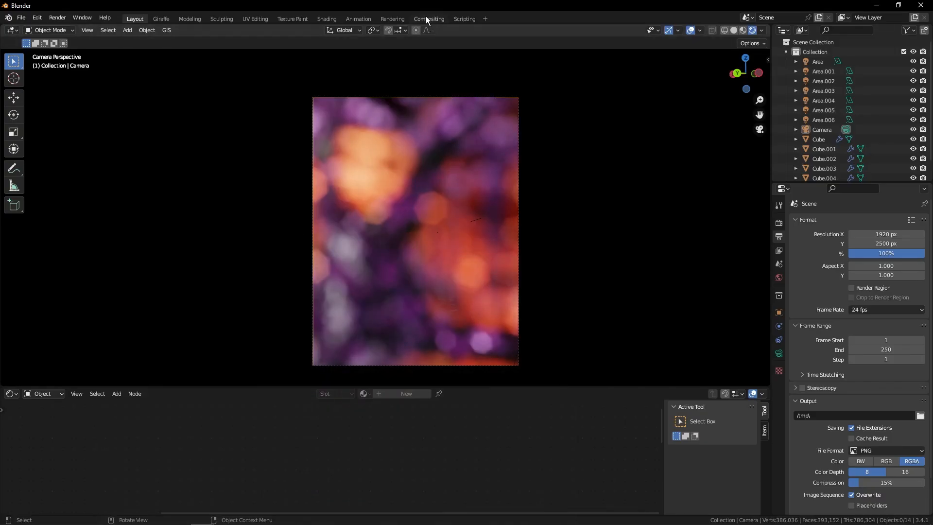
left_click(428, 18)
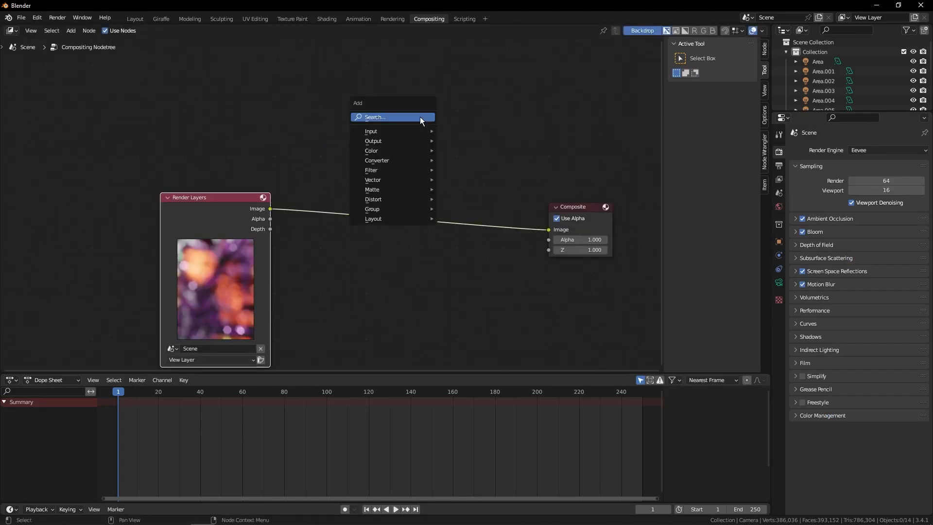
left_click(375, 116)
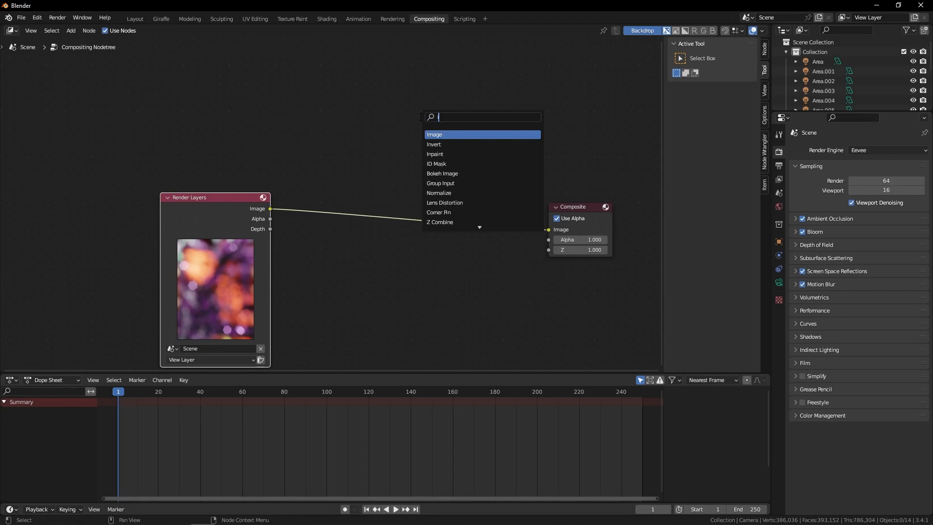
left_click(434, 134)
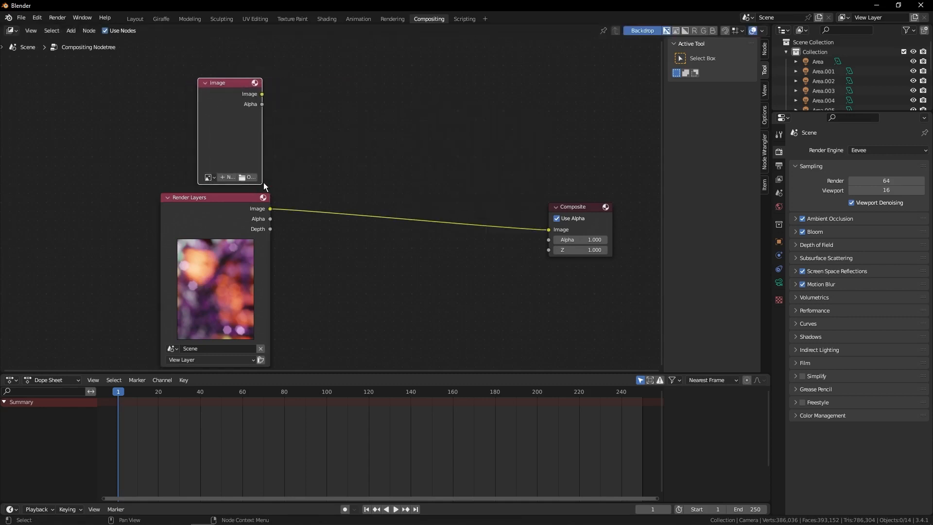
Step: Browse from the Image node into the Renders/Edits folder for the CyberpunkPinkSmoke photo
left_click(243, 177)
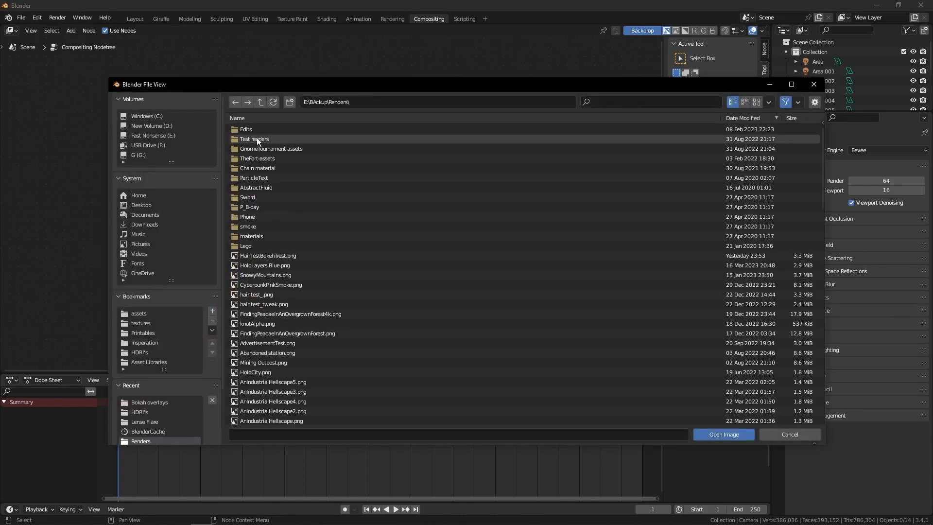
double_click(246, 130)
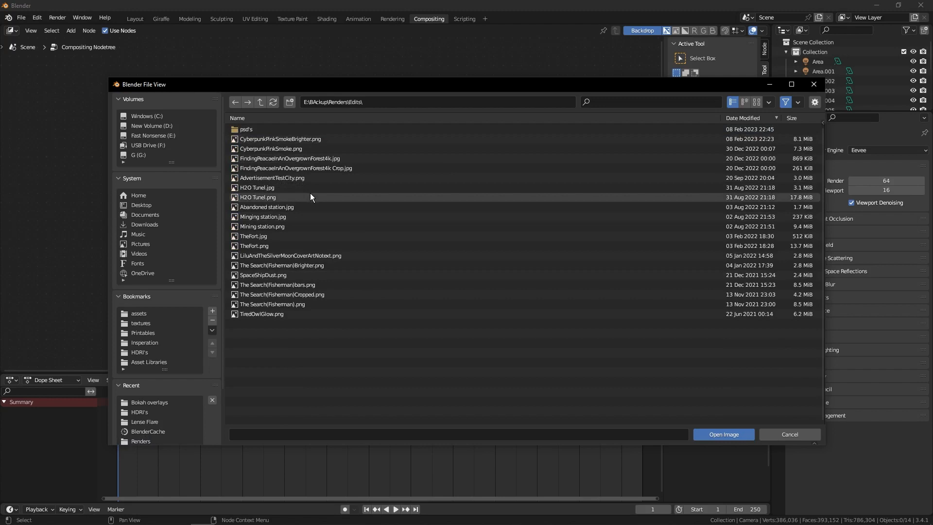
mouse_move(310, 94)
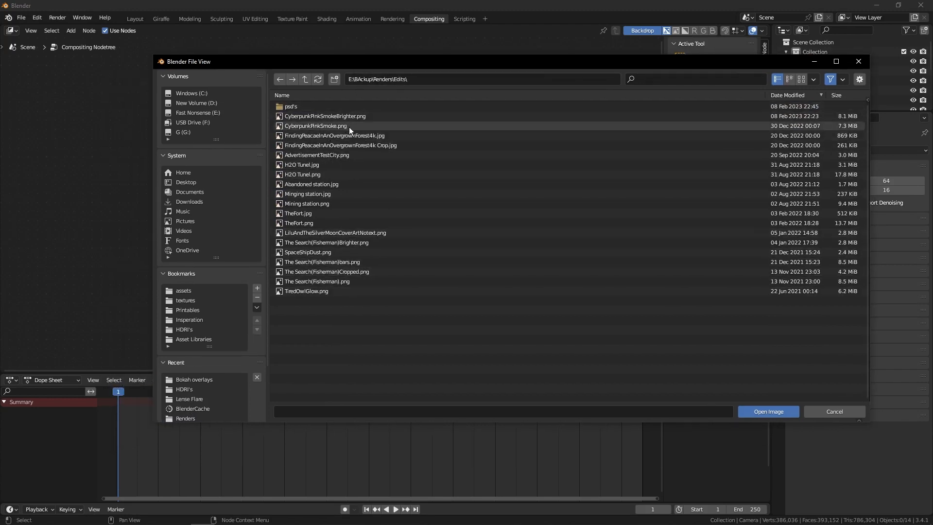
mouse_move(326, 129)
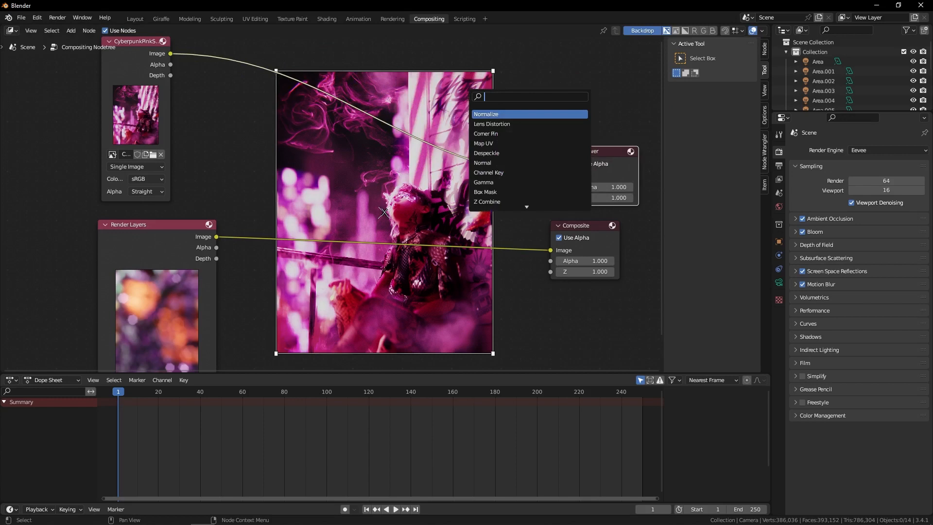
Step: Add a Mix node blending photo and render, cycling blend modes through Color Dodge to Add
type("mix")
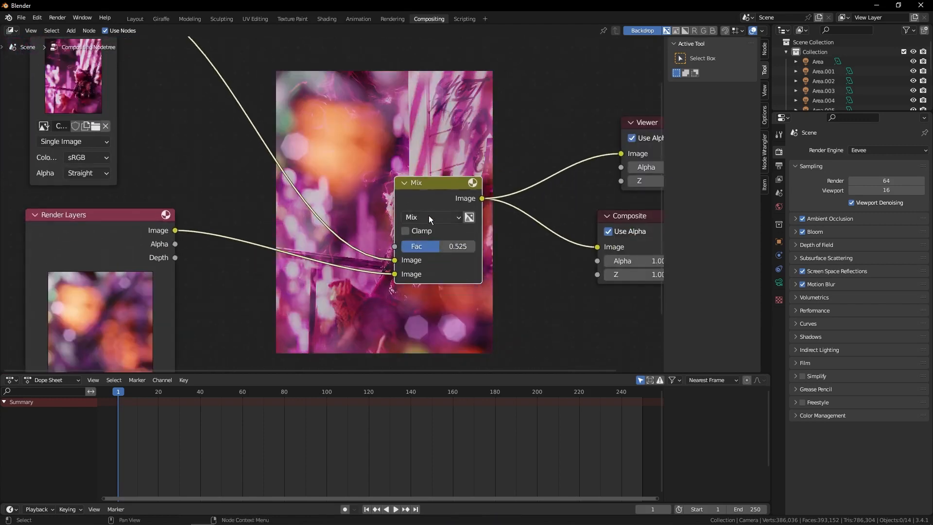
left_click(432, 217)
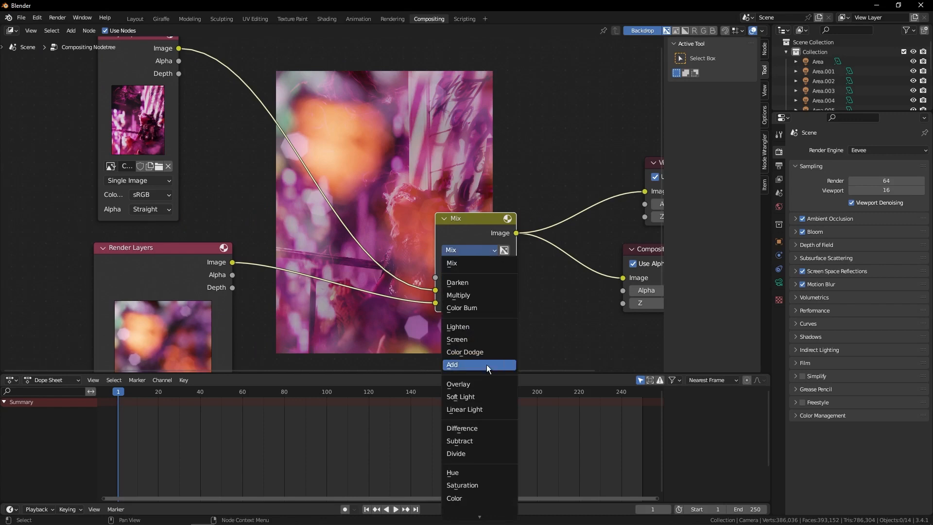
left_click(452, 364)
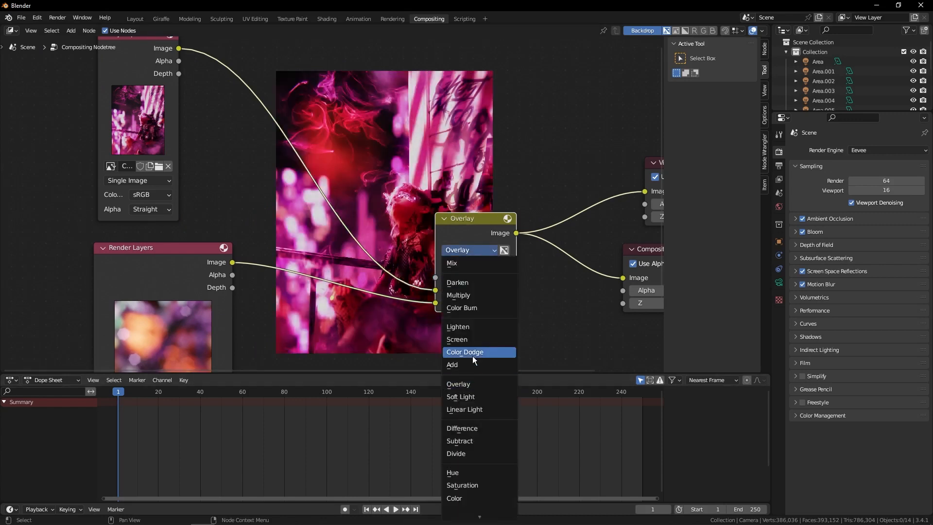
left_click(464, 351)
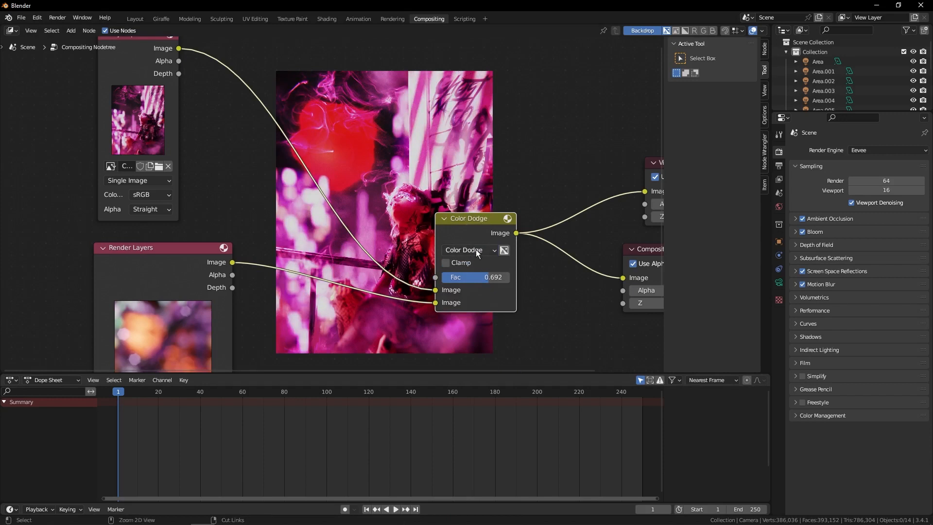
left_click(469, 250)
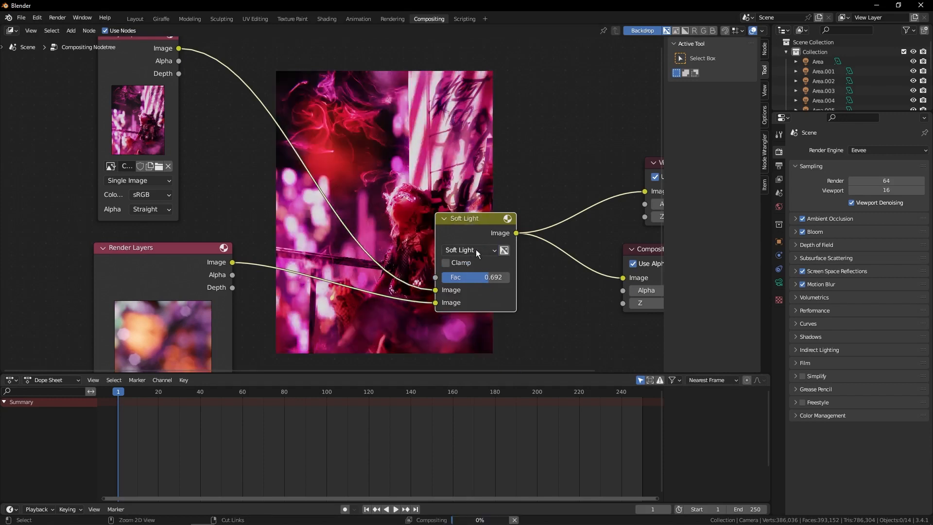
left_click(469, 250)
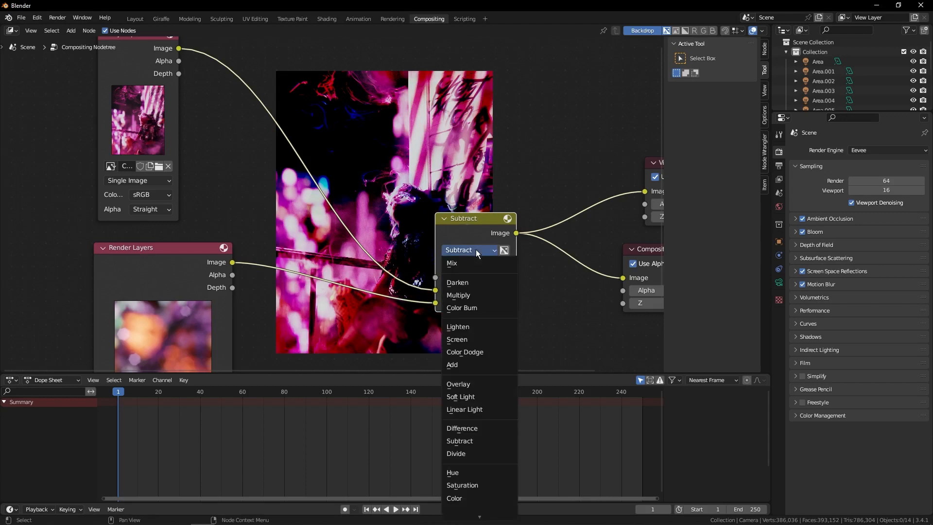
left_click(452, 364)
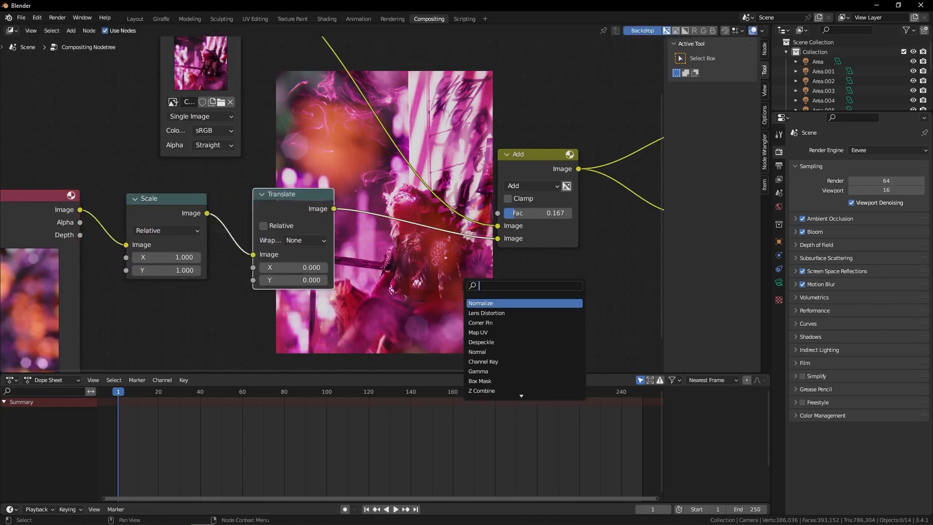
Step: Add a Rotate node via search before mirroring the render with Scale X -1
type("r")
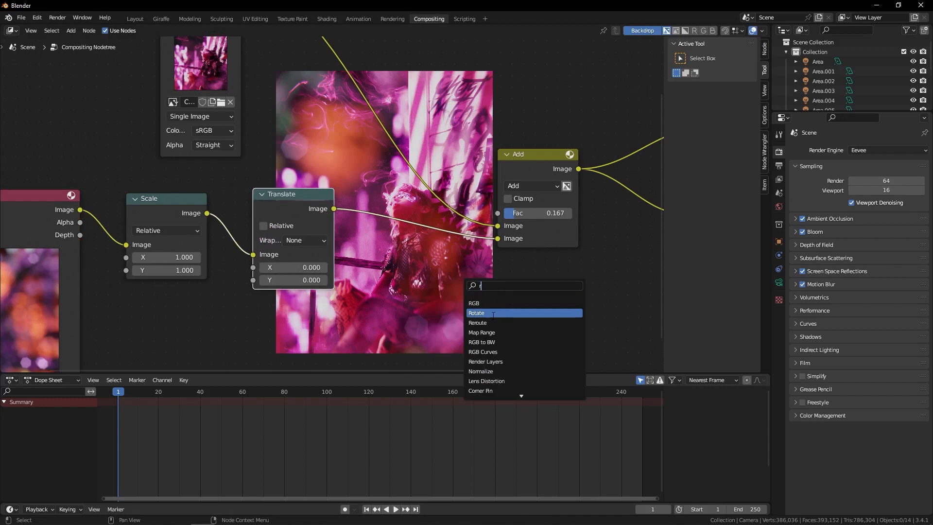
left_click(476, 313)
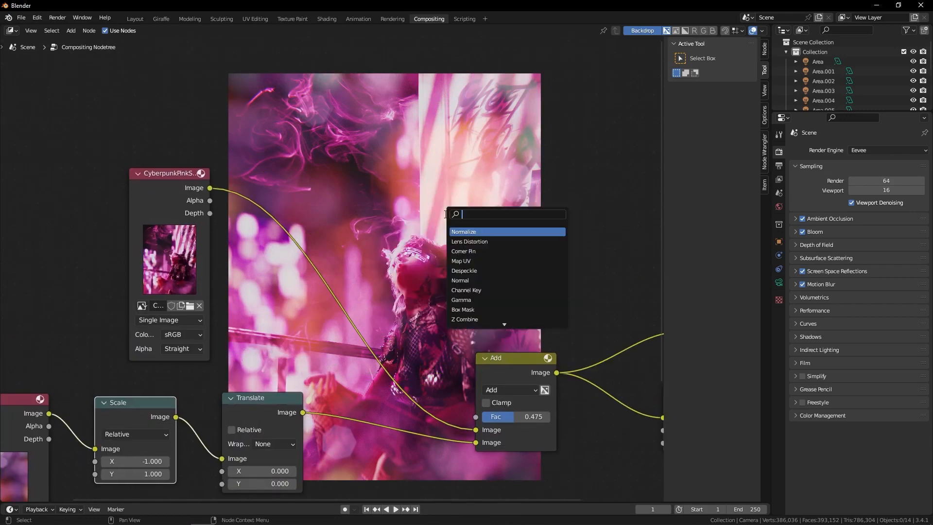
Step: Add a Hue Saturation Value node (search 'sa') after the pink photo's image node
type("sa")
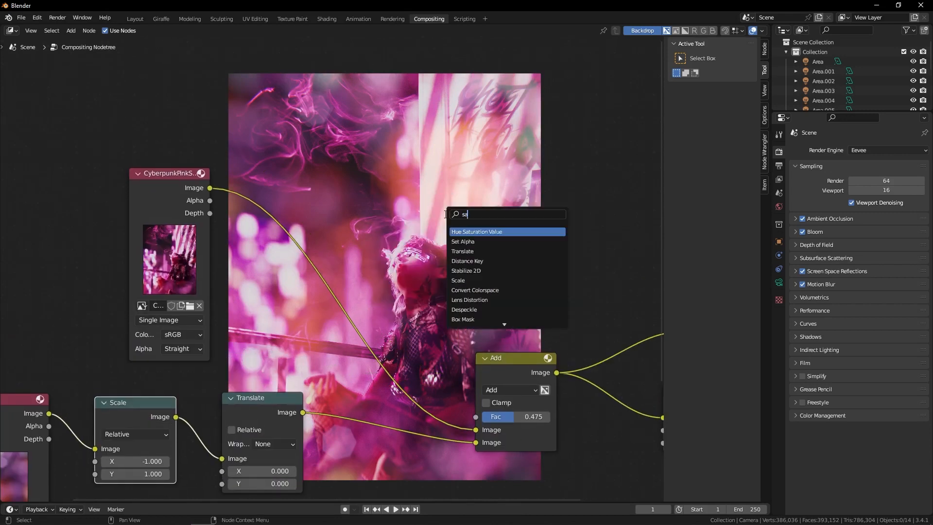
left_click(476, 232)
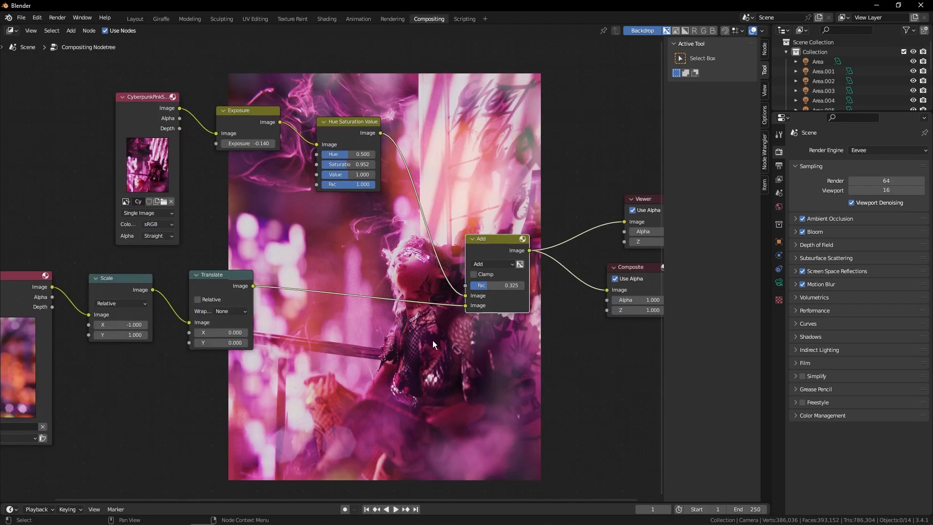
Step: Add a Bright/Contrast node (search 'cor') after the Translate node on the bokeh render
type("cor")
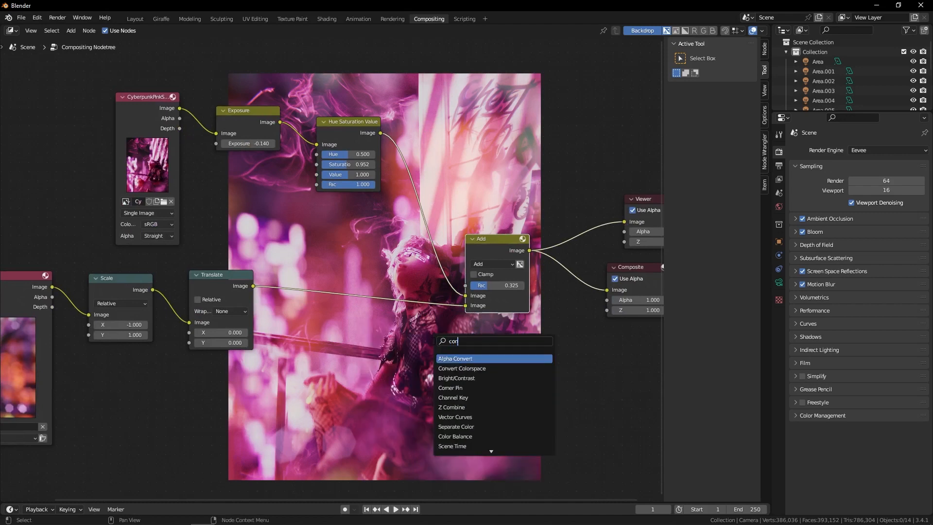
left_click(457, 378)
type("ex")
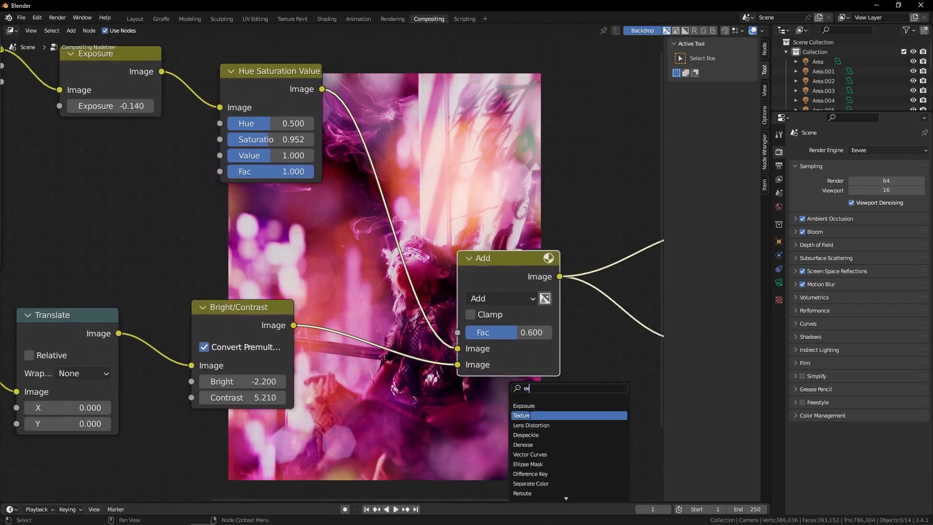
left_click(524, 406)
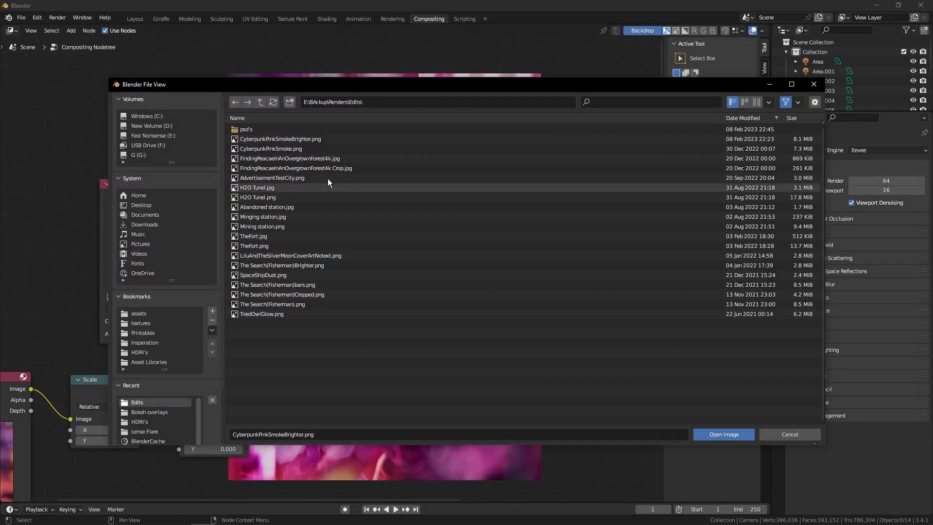
mouse_move(274, 197)
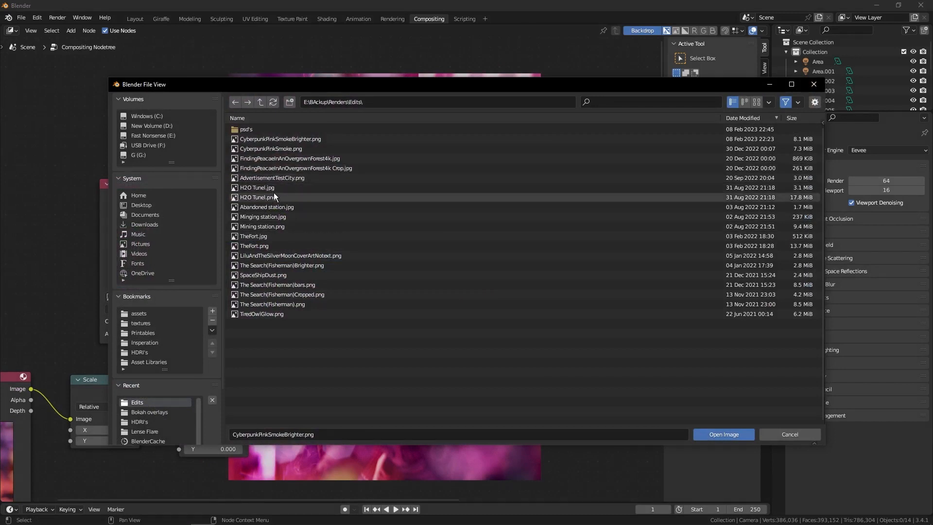
Step: Load H2O Tunel.png into the image node and return to the Layout workspace
left_click(722, 433)
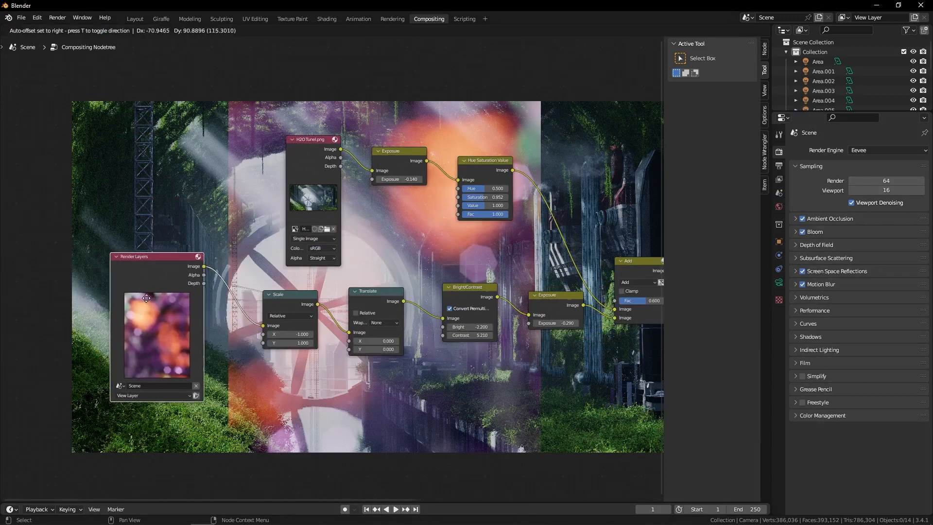
left_click(134, 19)
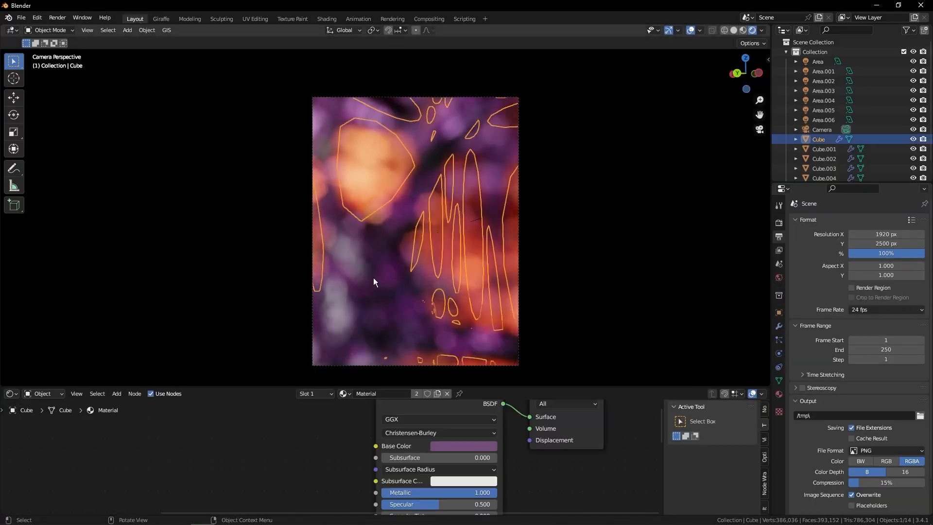
Step: Set the cubes' Base Color to pale, desaturated tones and render the composite with F12
left_click(825, 159)
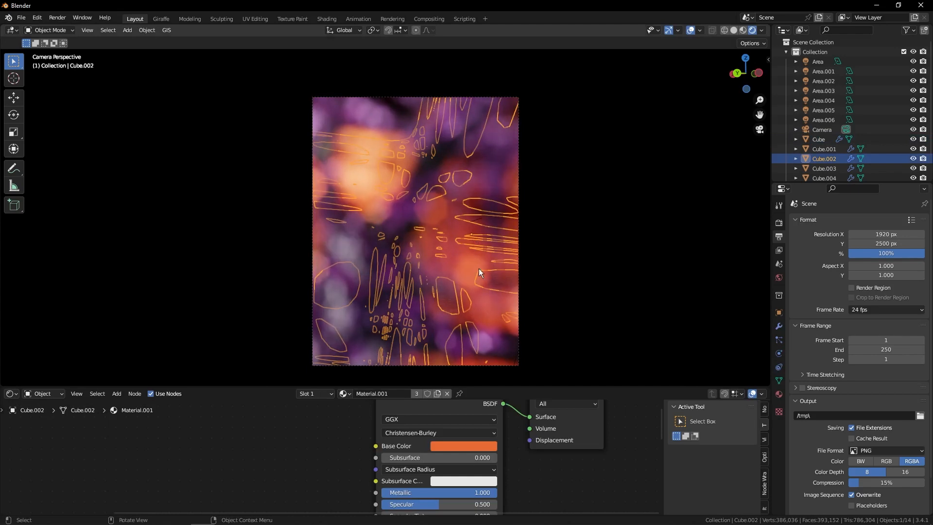
left_click(464, 446)
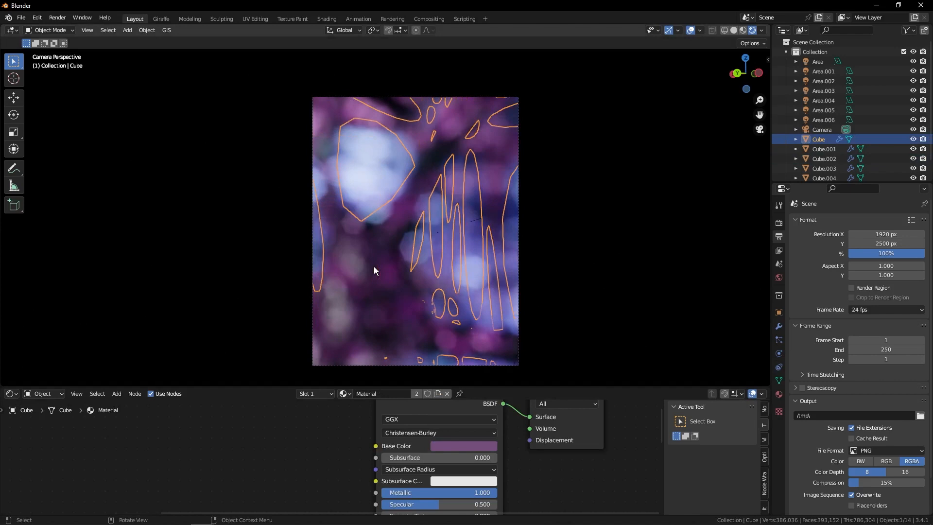
left_click(464, 446)
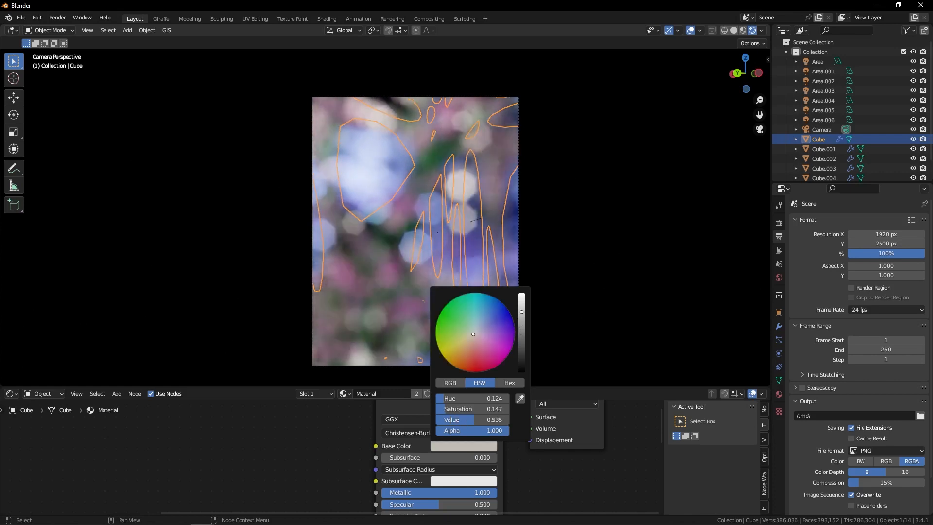
left_click(561, 251)
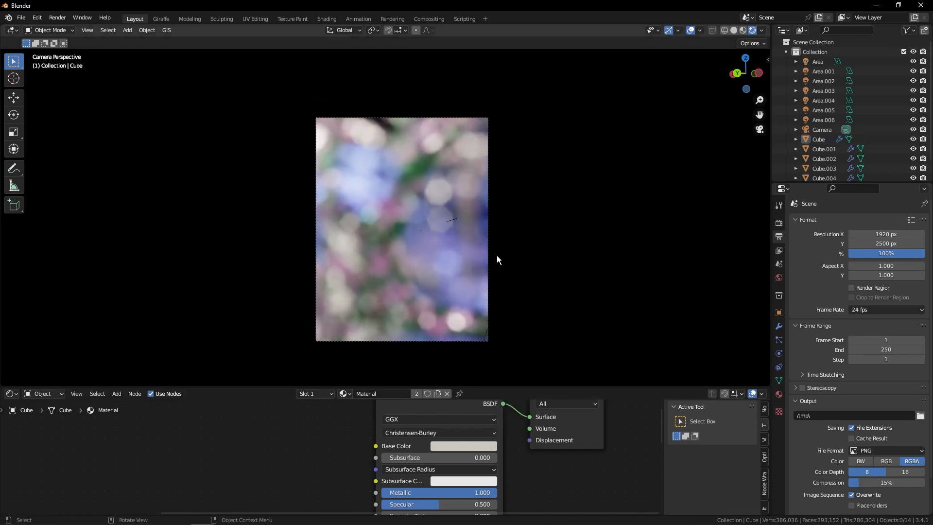
key("F12")
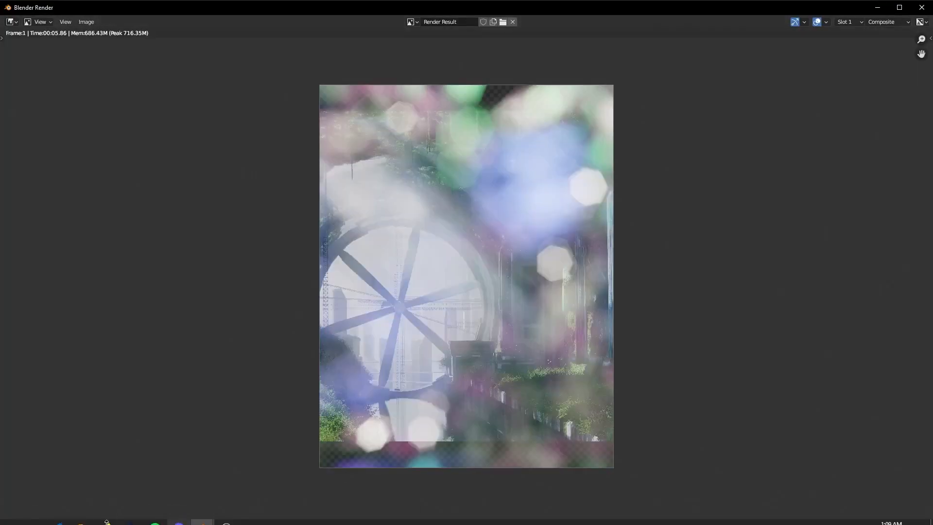
mouse_move(84, 515)
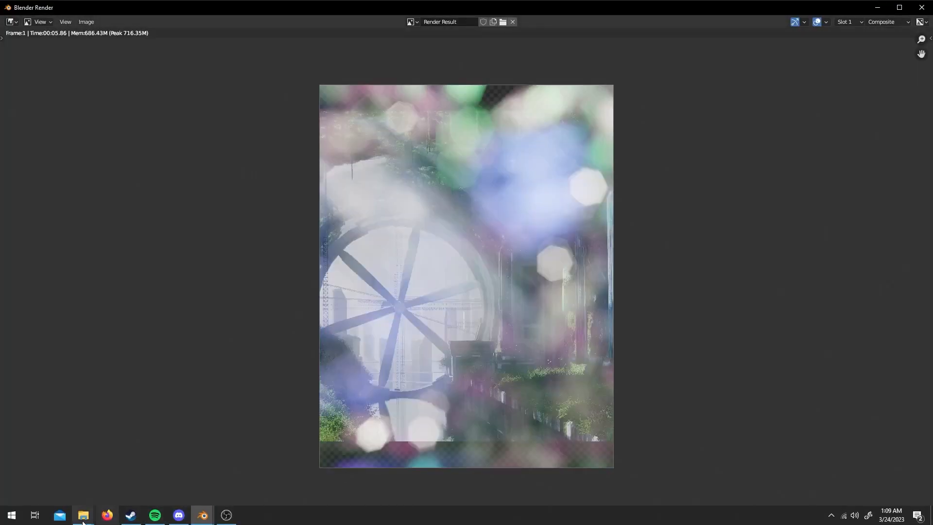
Step: Check H2O Tunel.png's properties in File Explorer to read its dimensions
left_click(83, 518)
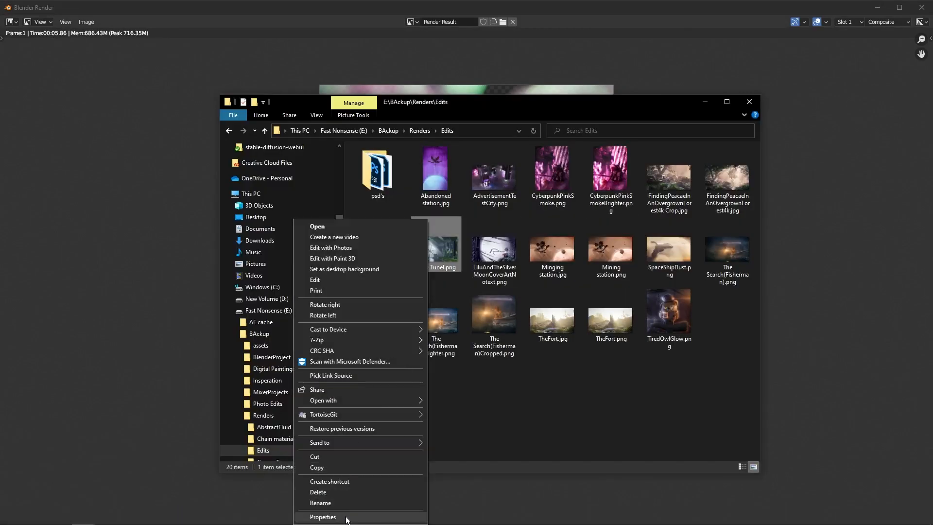
left_click(323, 516)
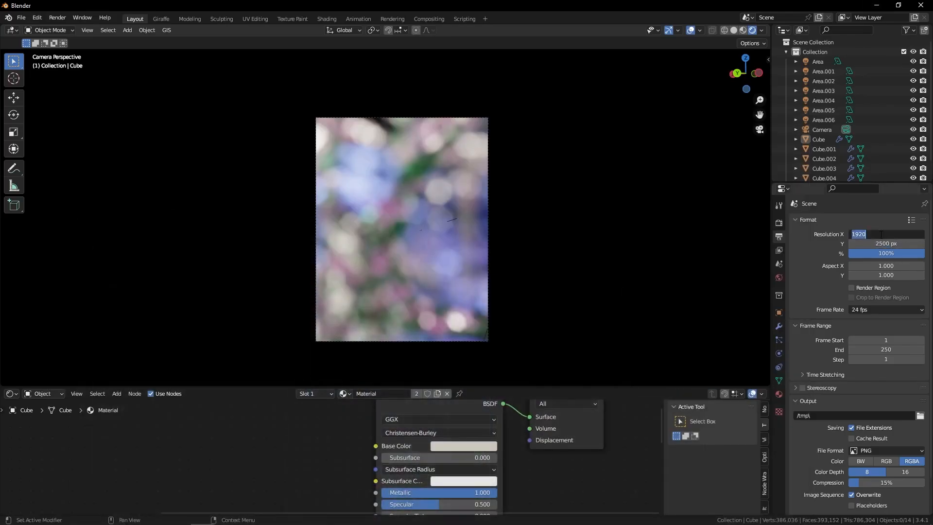
Step: Set Resolution X to 3840 for a 3840 × 2160 frame and render again
type("3840 px")
left_click(886, 243)
type("2160")
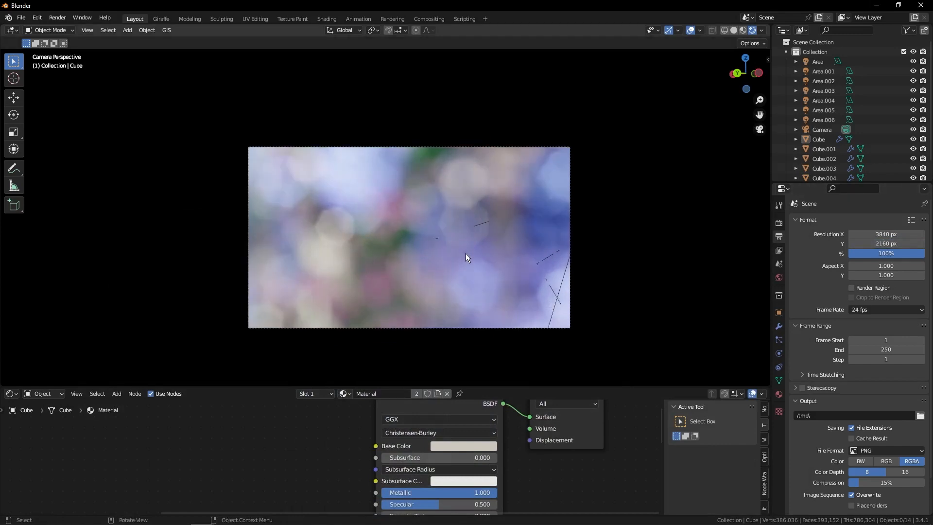
key("F12")
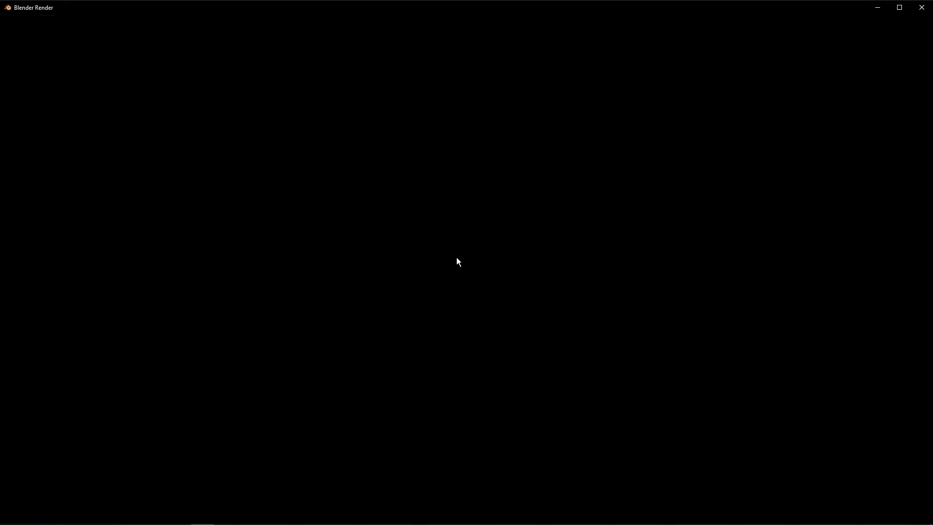
left_click(922, 6)
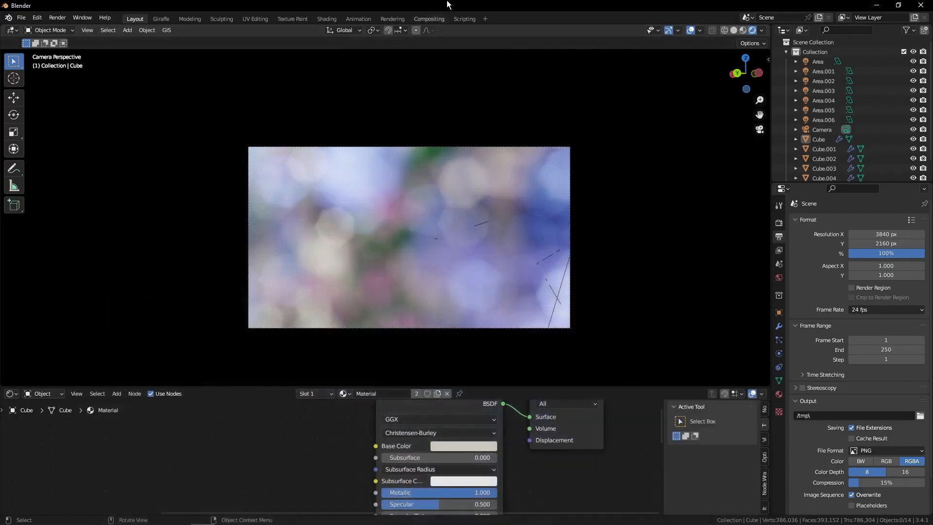
Step: In Compositing, add contrast 0.31 to the photo, exposure -0.47, Add Fac 0.047, Scale Y -1
left_click(429, 19)
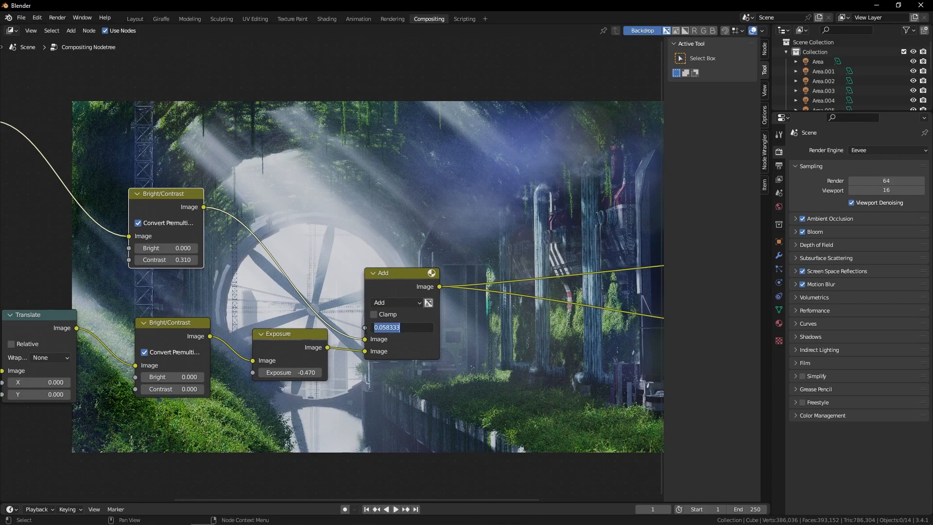
scroll("down", 3)
type("0.047")
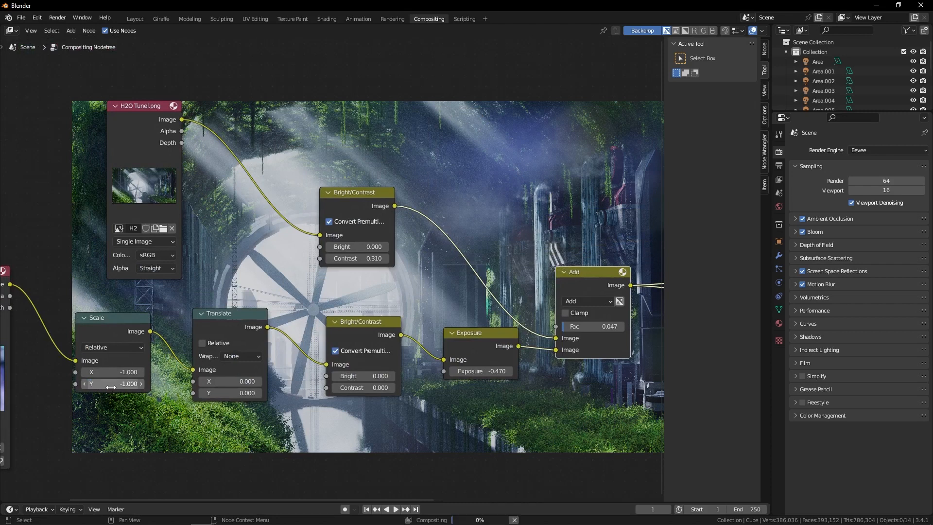
scroll("down", 3)
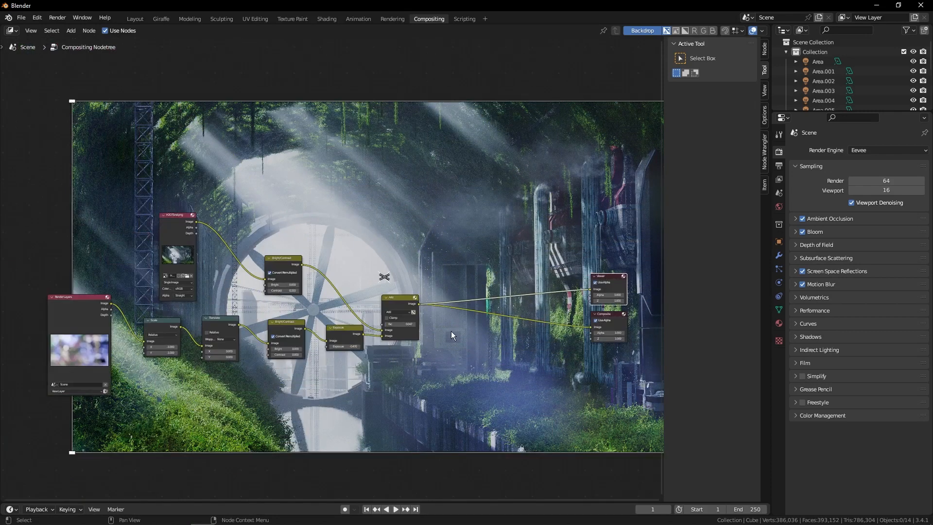